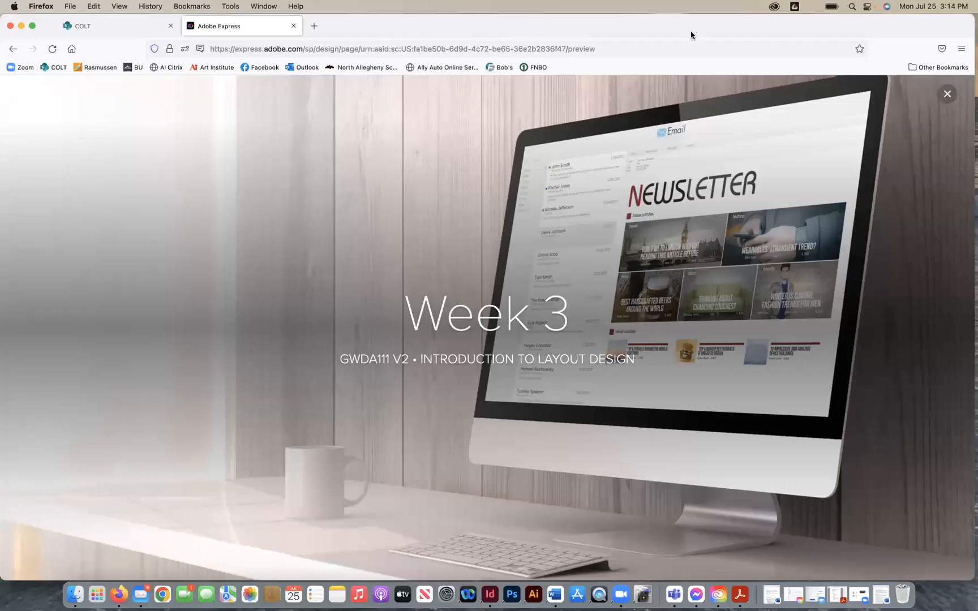
{"action": "mouse_move", "coordinate": [691, 87]}
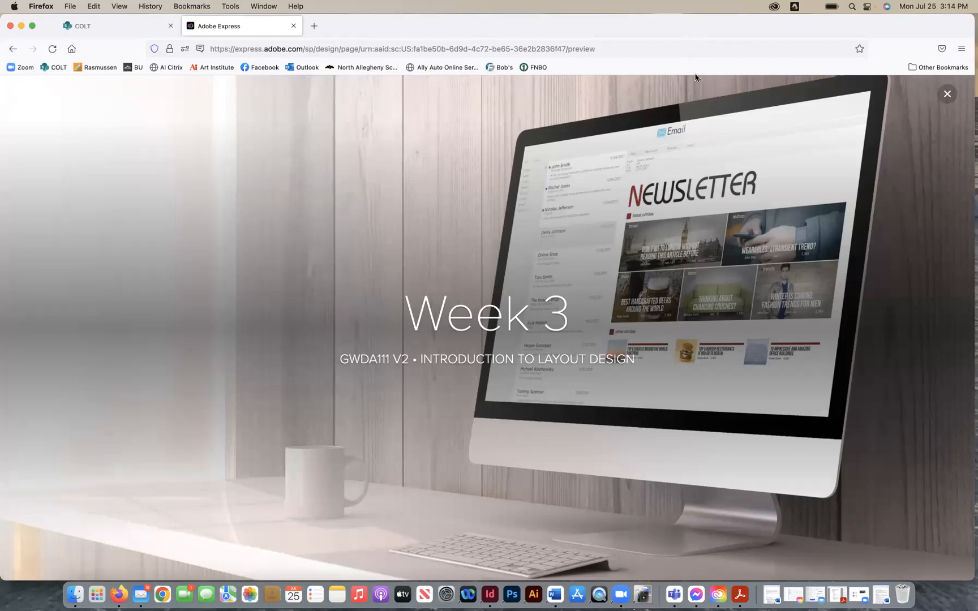
{"action": "mouse_move", "coordinate": [395, 274]}
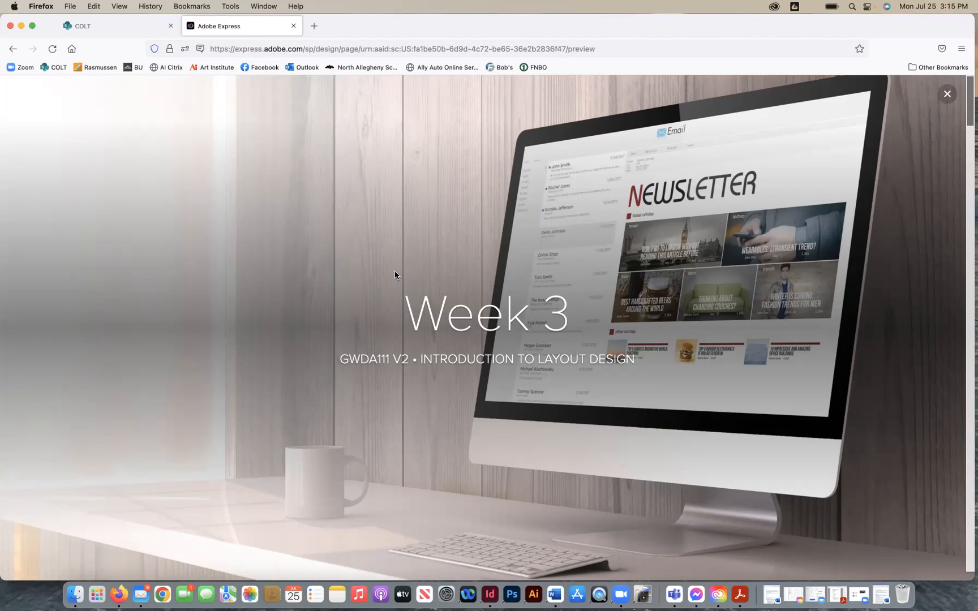
{"action": "mouse_move", "coordinate": [612, 98]}
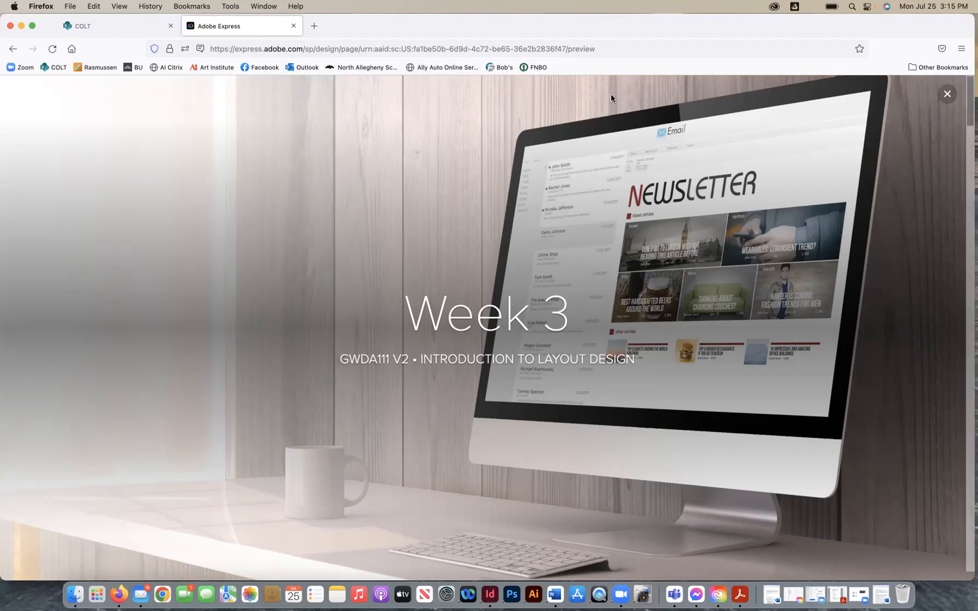
{"action": "mouse_move", "coordinate": [651, 194]}
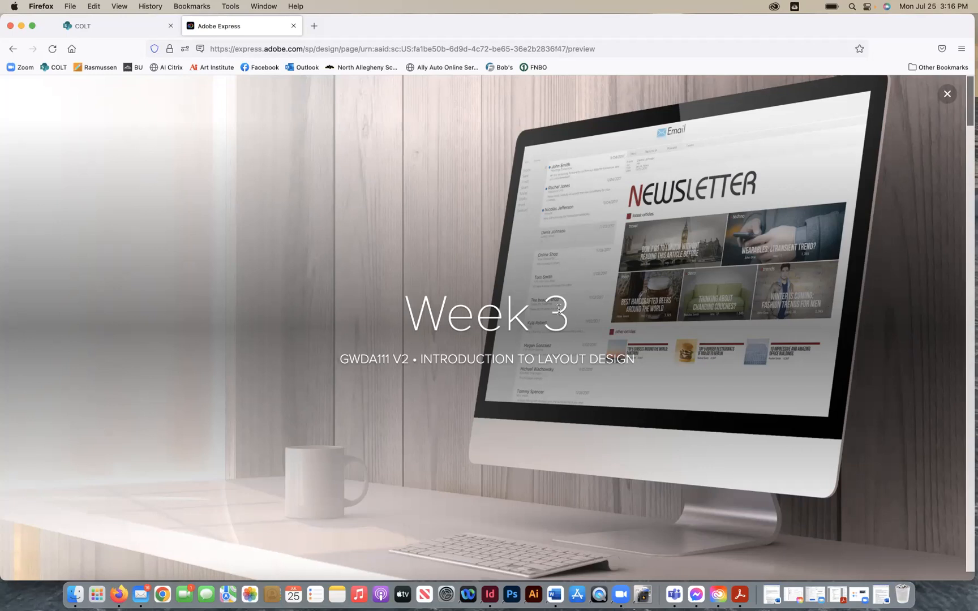
Scroll down to the Week 3 Overview list, from office hour through InDesign packaging.
{"action": "scroll", "scroll_direction": "down", "scroll_amount": 3}
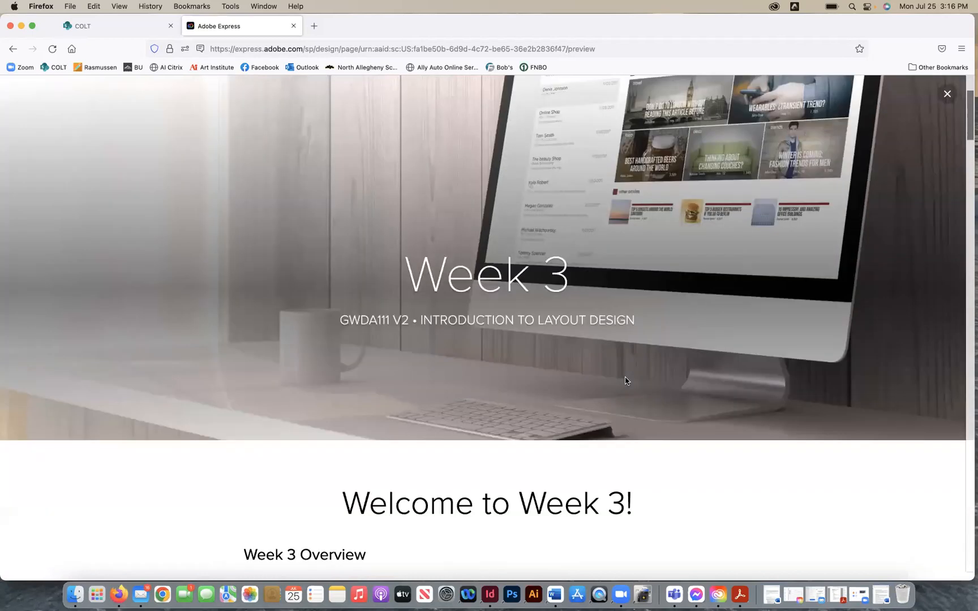
{"action": "scroll", "scroll_direction": "down", "scroll_amount": 3}
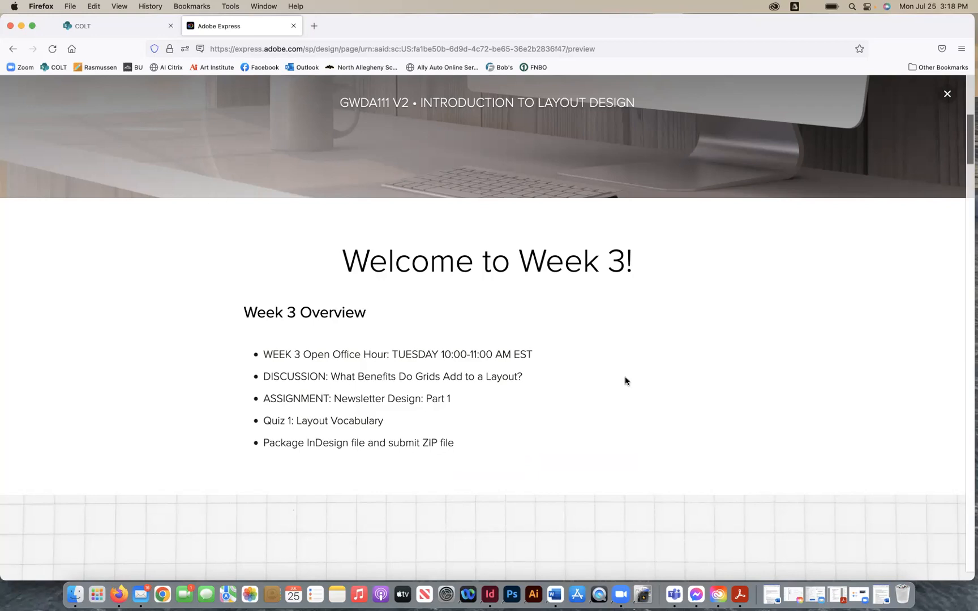
Scroll down to 'What Benefits Do Grids Add to a Layout?' and its four benefits.
{"action": "scroll", "scroll_direction": "down", "scroll_amount": 3}
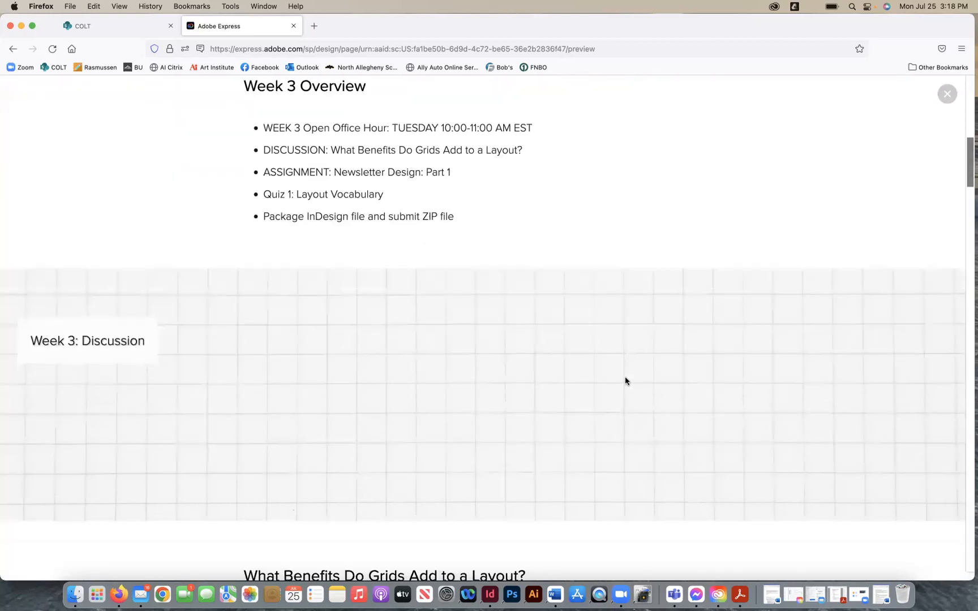
{"action": "scroll", "scroll_direction": "down", "scroll_amount": 3}
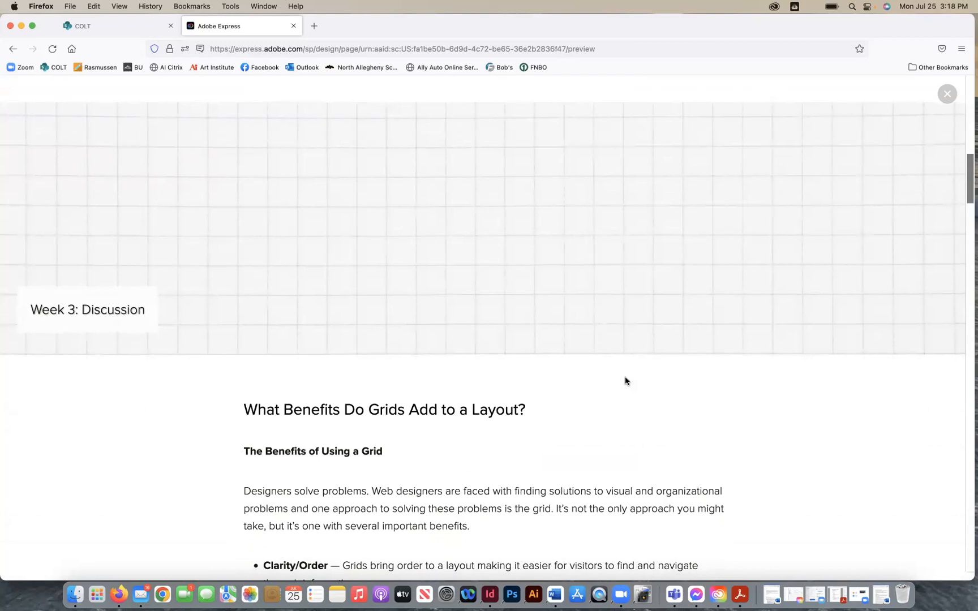
{"action": "scroll", "scroll_direction": "down", "scroll_amount": 3}
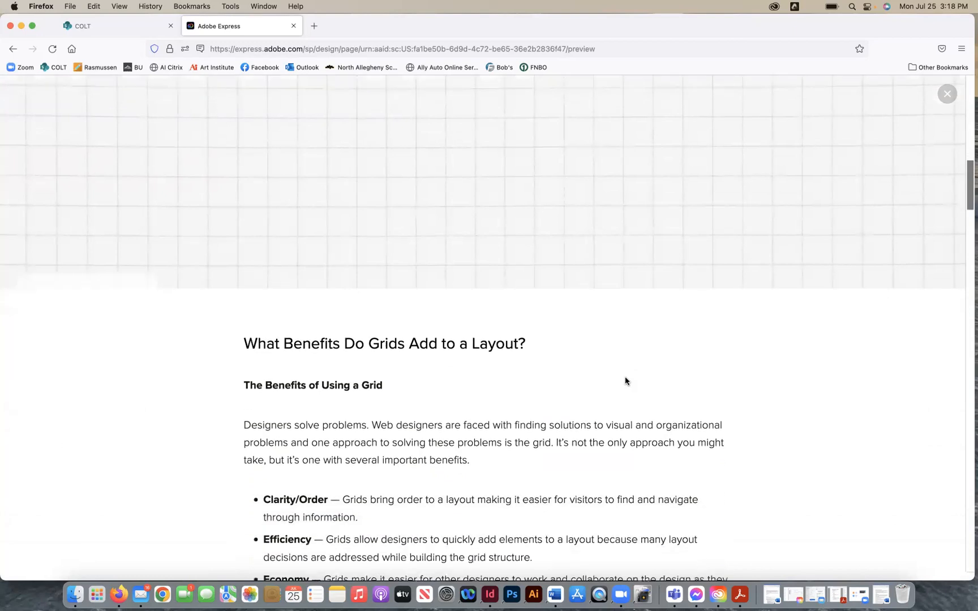
{"action": "scroll", "scroll_direction": "down", "scroll_amount": 3}
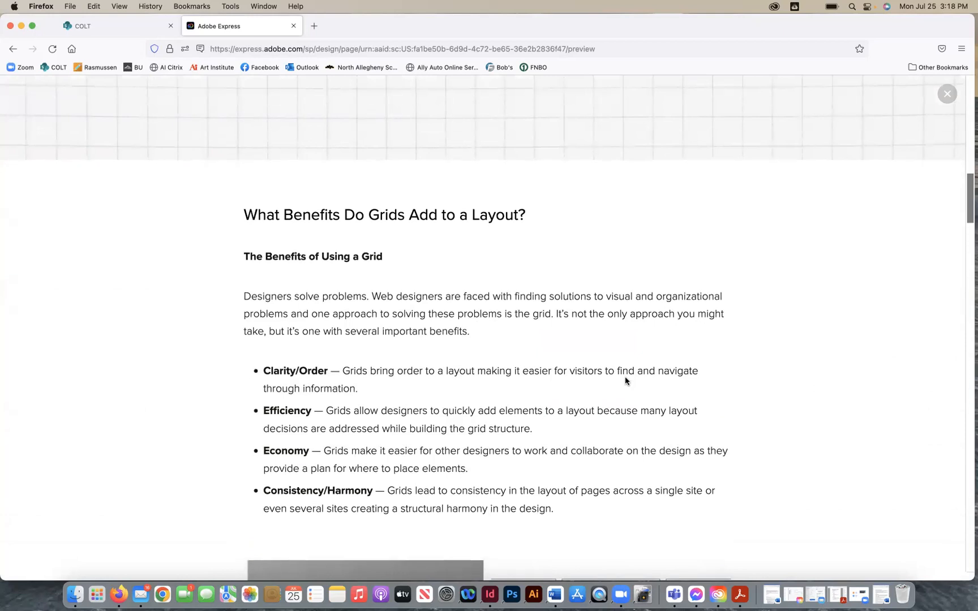
{"action": "mouse_move", "coordinate": [748, 423]}
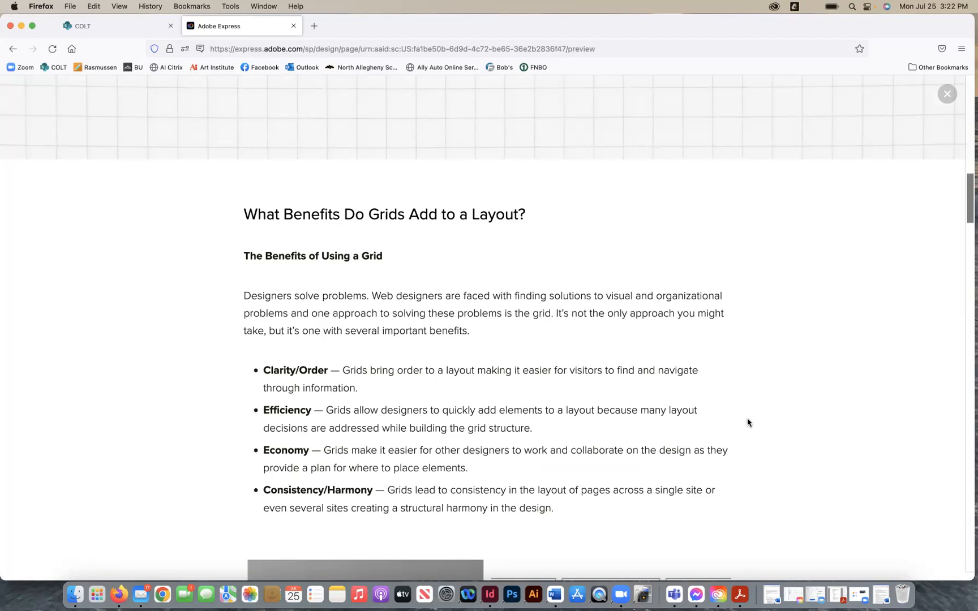
{"action": "mouse_move", "coordinate": [720, 445]}
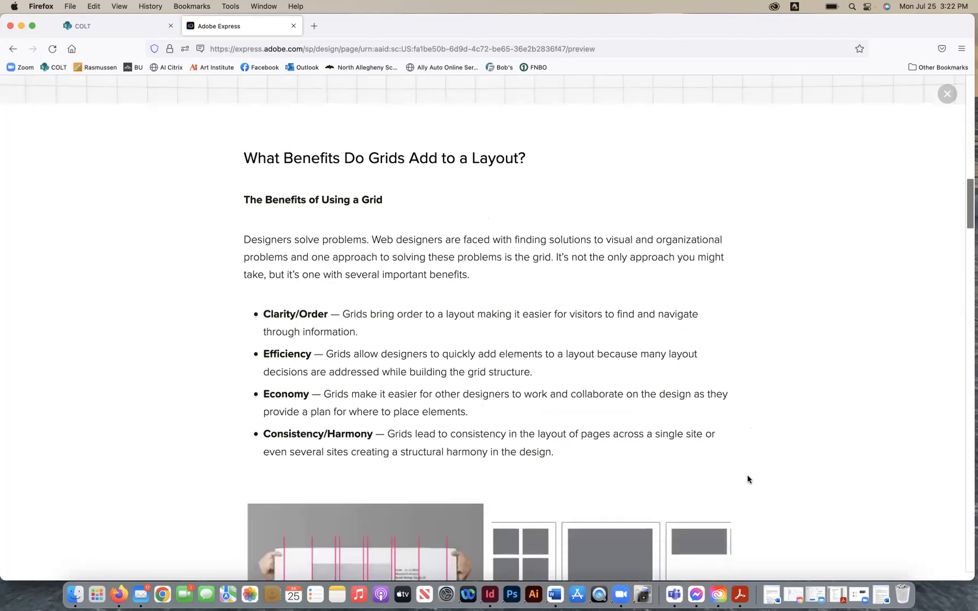
Enlarge the poster example that has the pink grid overlay.
{"action": "scroll", "scroll_direction": "down", "scroll_amount": 3}
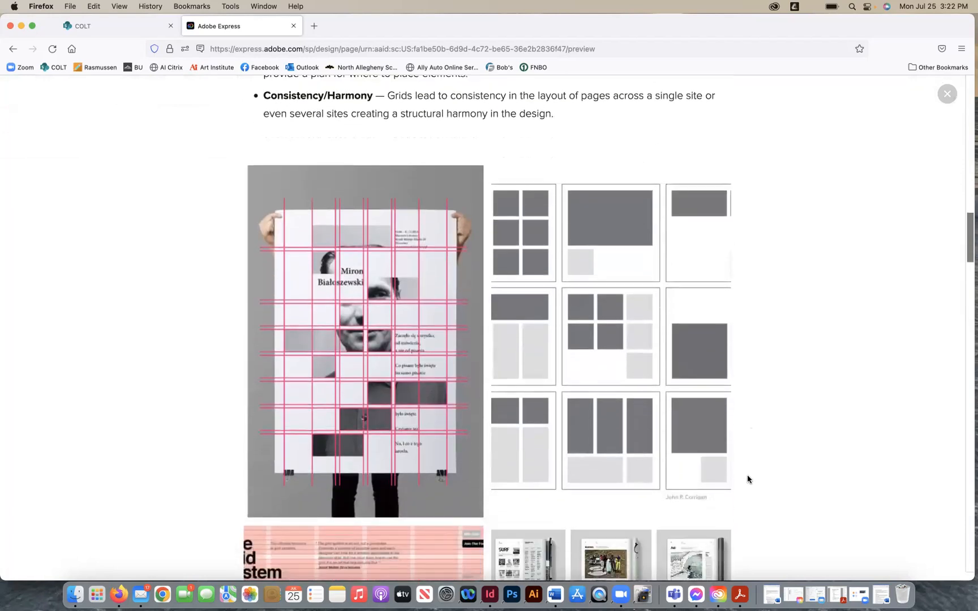
{"action": "left_click", "coordinate": [365, 342]}
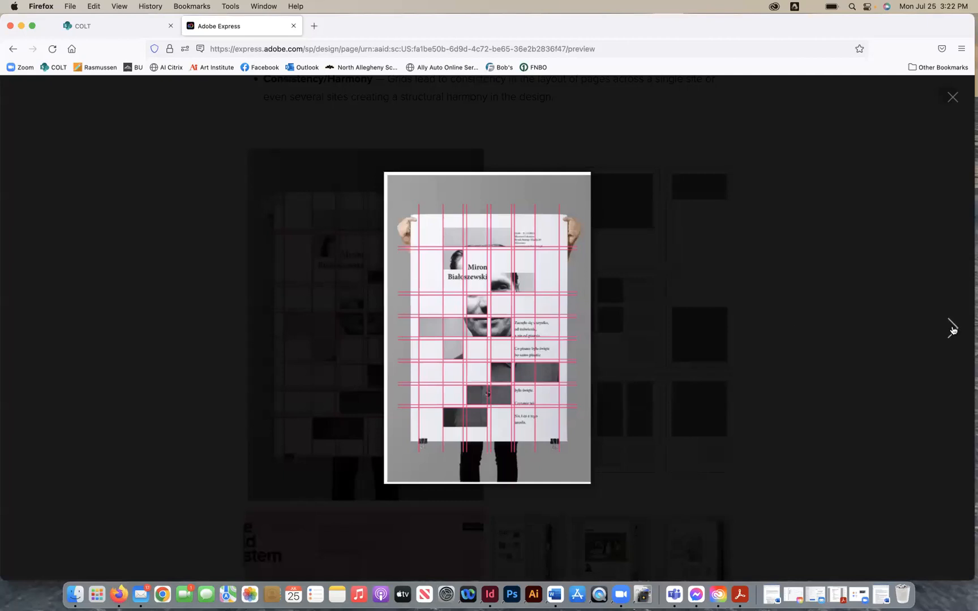
{"action": "mouse_move", "coordinate": [952, 100]}
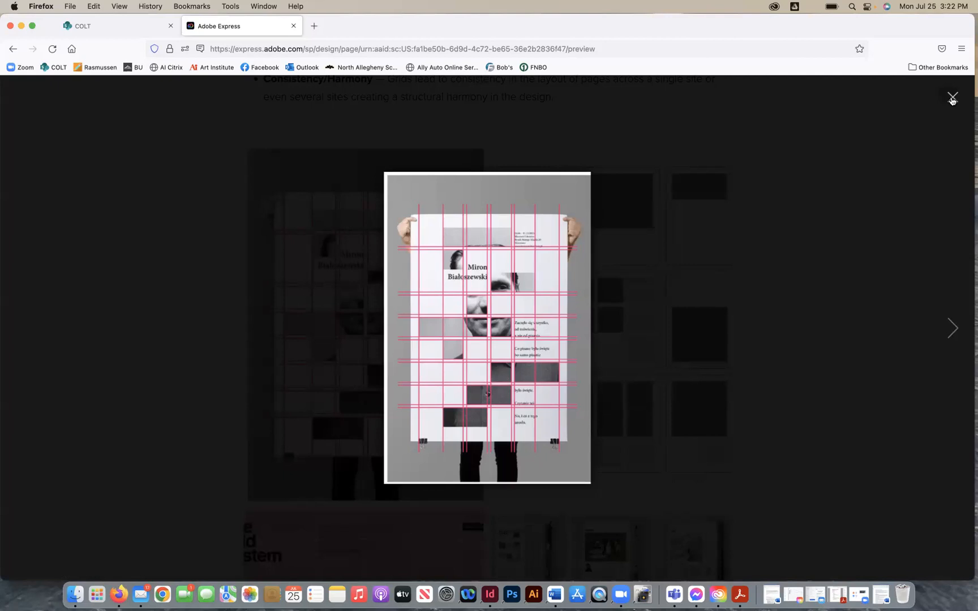
Close the enlarged poster and enlarge the nine-panel grid layout diagram.
{"action": "left_click", "coordinate": [951, 99]}
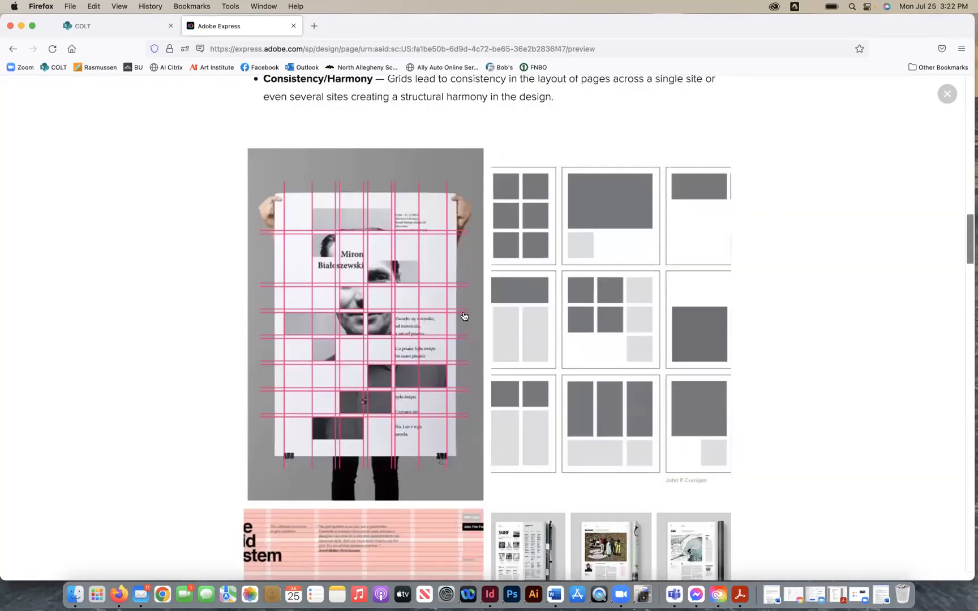
{"action": "mouse_move", "coordinate": [618, 342]}
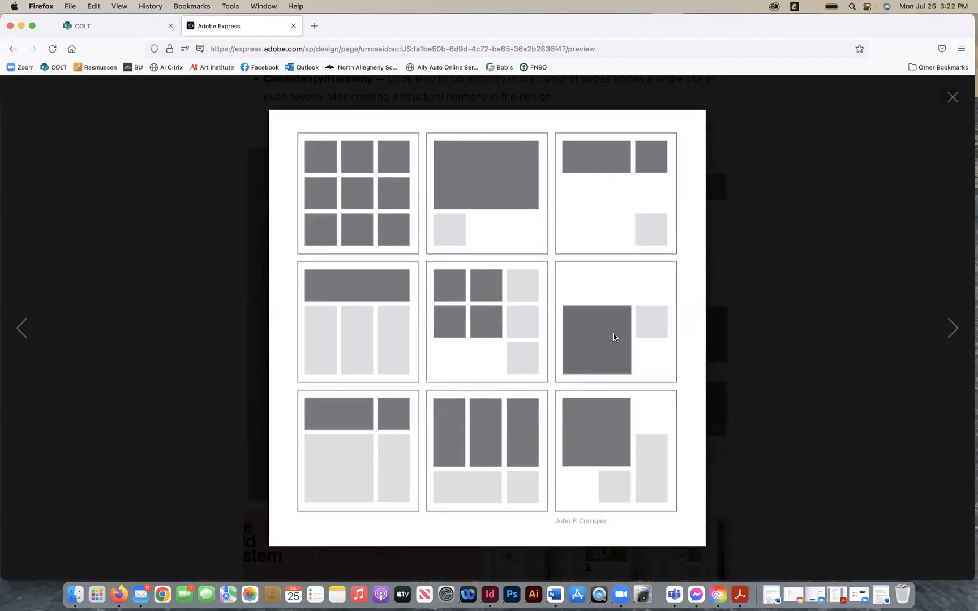
{"action": "mouse_move", "coordinate": [956, 94]}
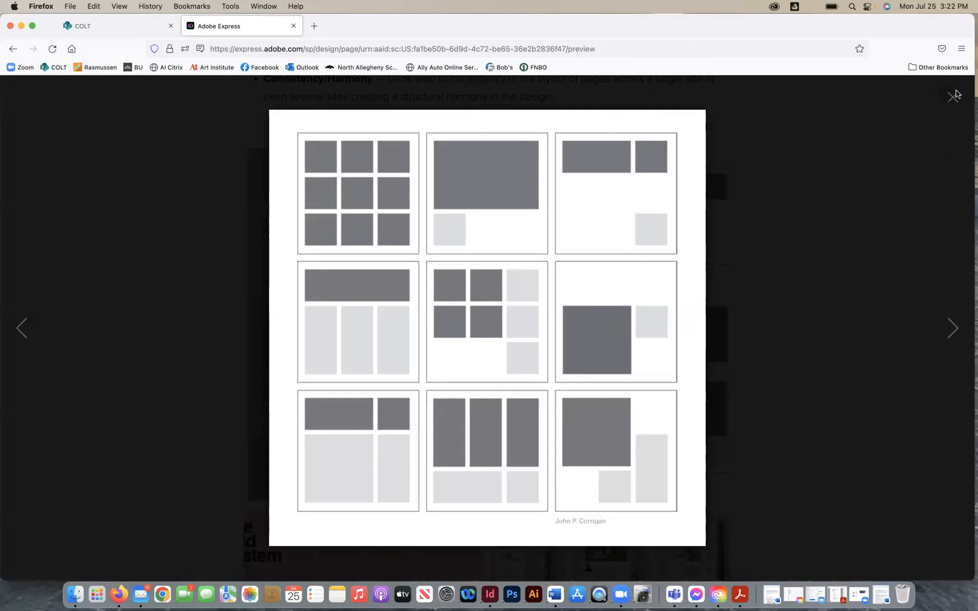
{"action": "mouse_move", "coordinate": [953, 99]}
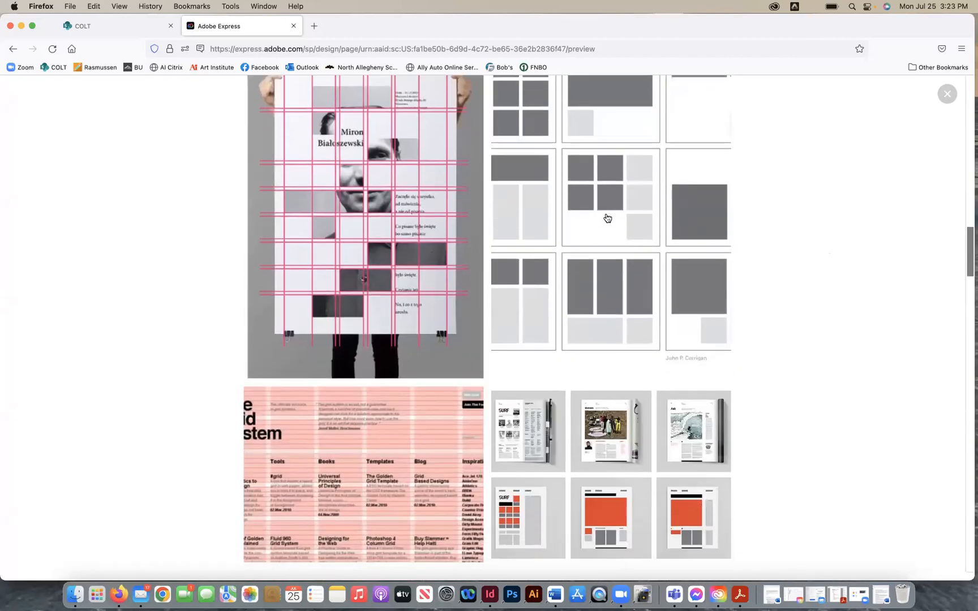
{"action": "left_click", "coordinate": [609, 197]}
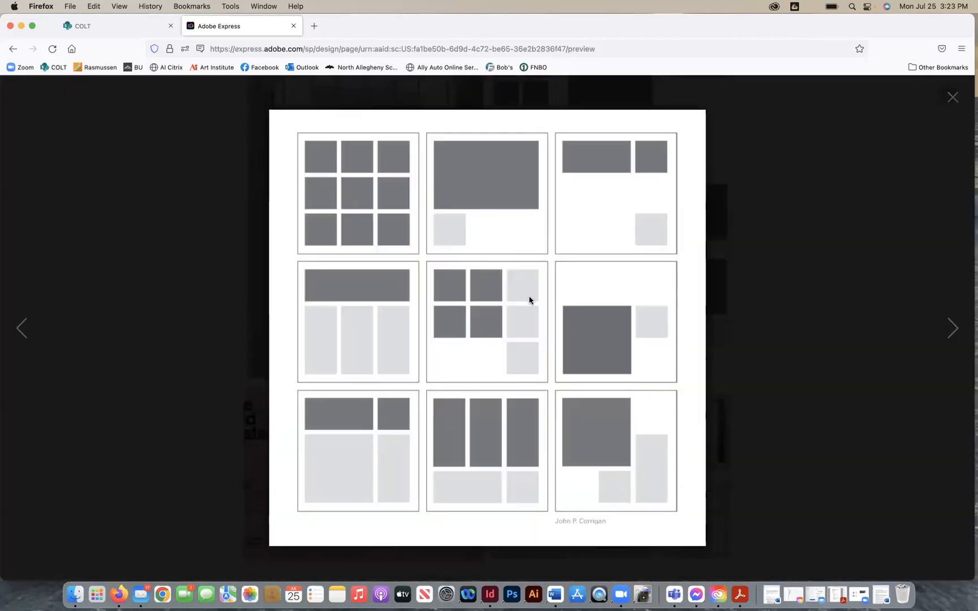
{"action": "mouse_move", "coordinate": [519, 295]}
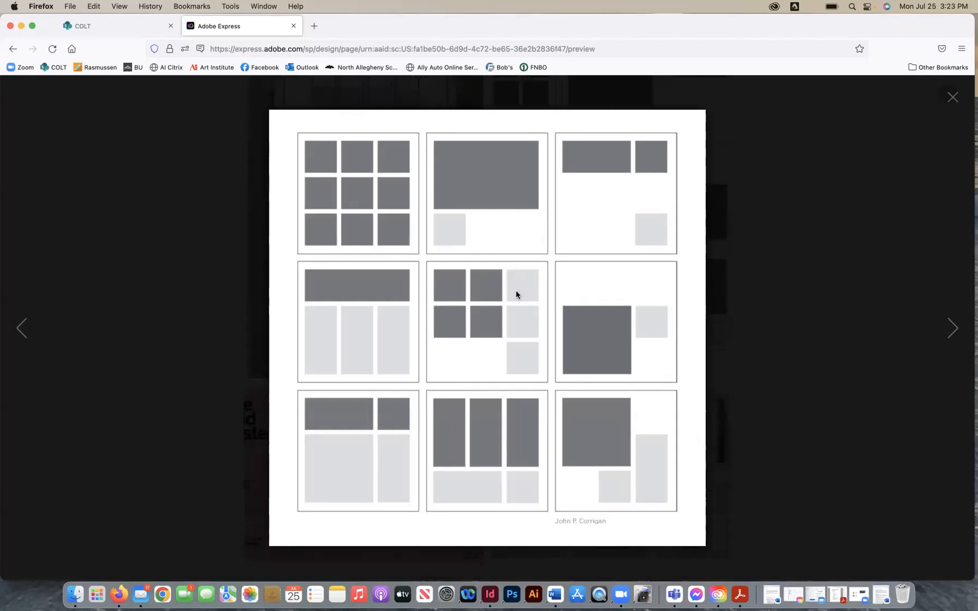
{"action": "mouse_move", "coordinate": [931, 104]}
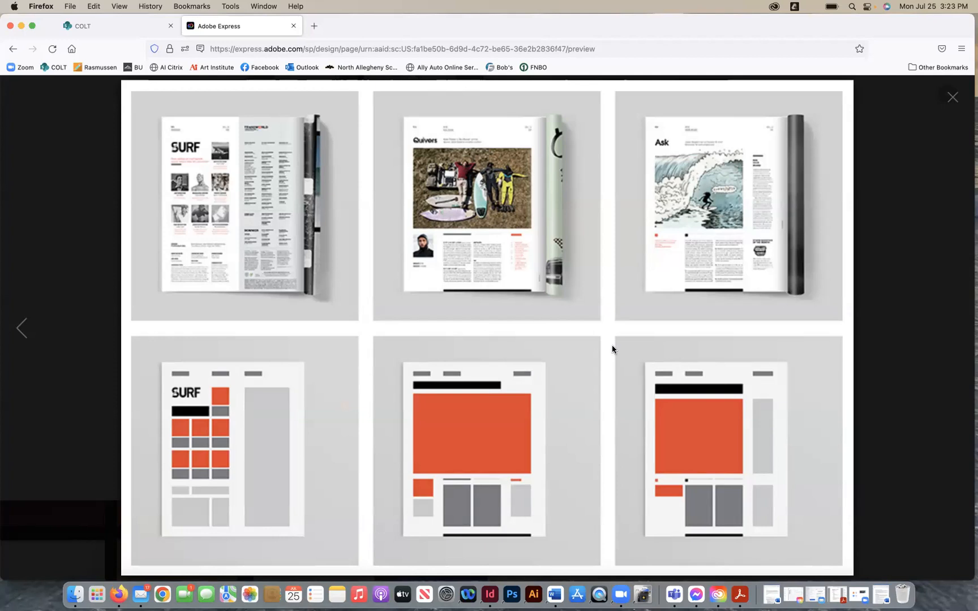
{"action": "mouse_move", "coordinate": [708, 462]}
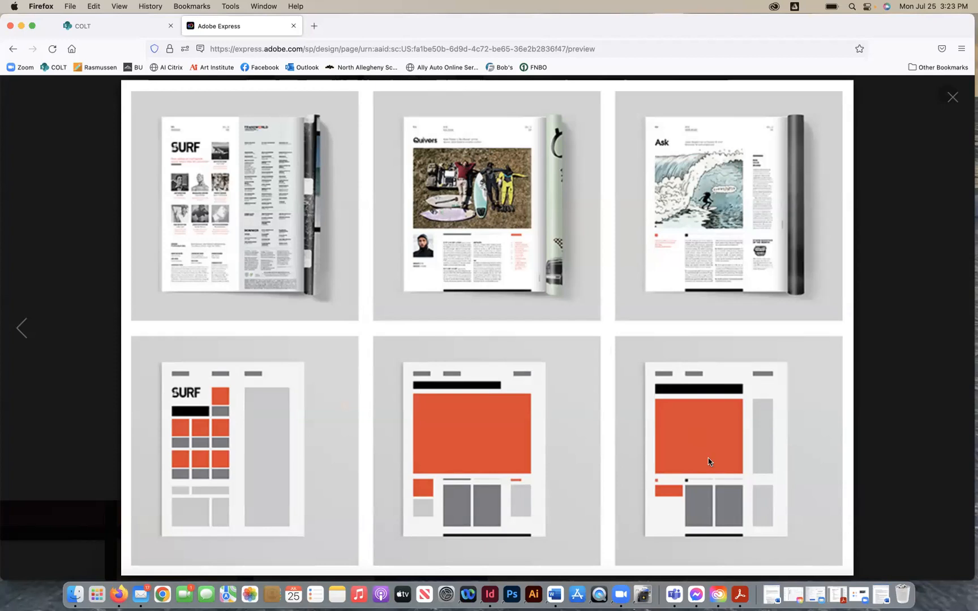
{"action": "mouse_move", "coordinate": [852, 303]}
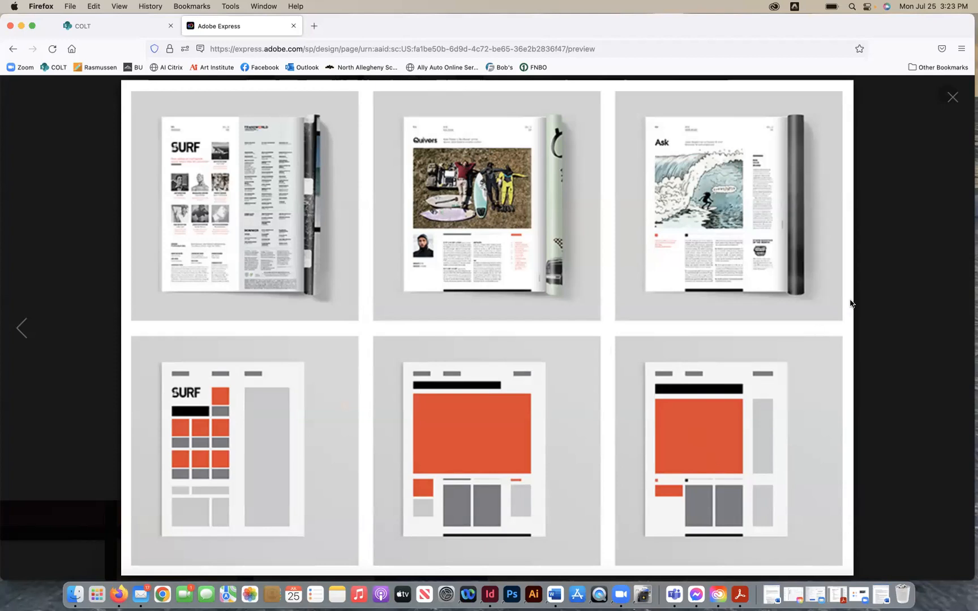
{"action": "mouse_move", "coordinate": [953, 98]}
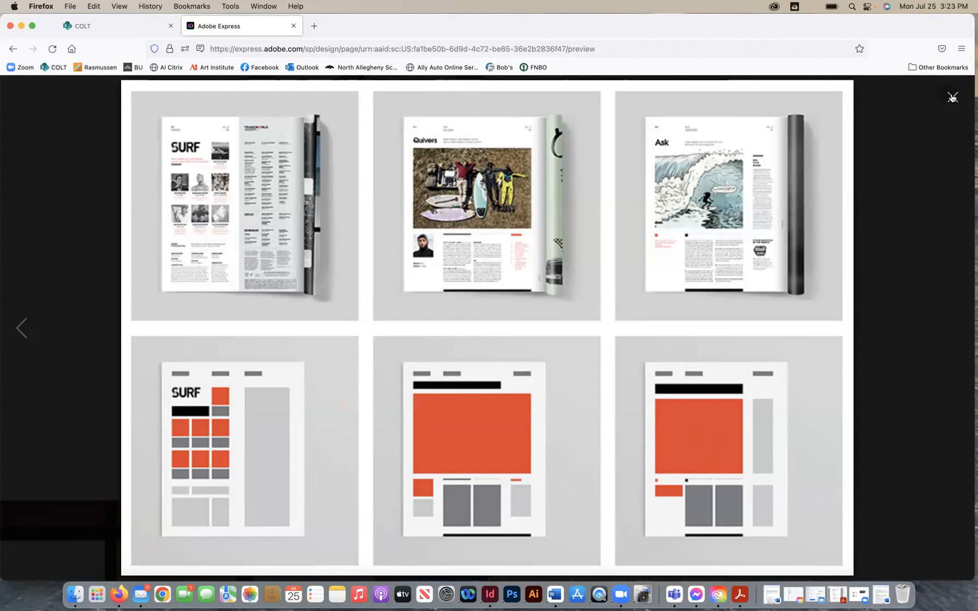
Scroll down to the Week 3 Assignment Checklist of newsletter requirements.
{"action": "scroll", "scroll_direction": "down", "scroll_amount": 3}
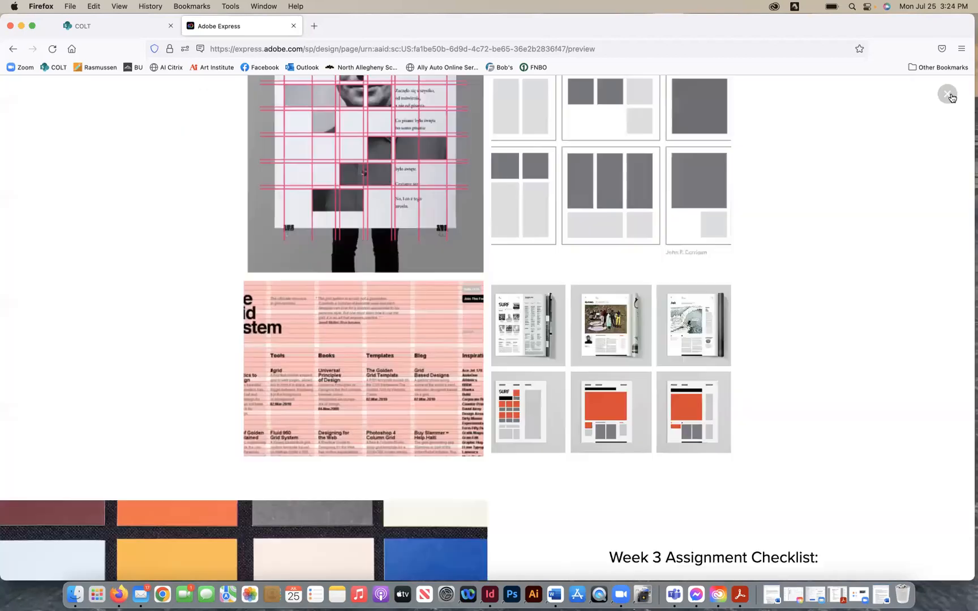
{"action": "scroll", "scroll_direction": "down", "scroll_amount": 3}
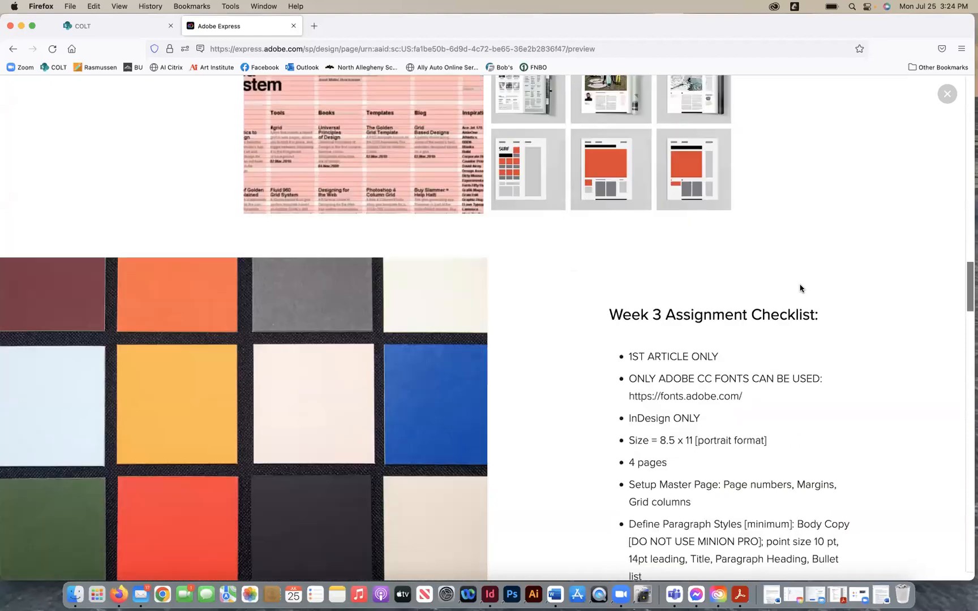
{"action": "scroll", "scroll_direction": "down", "scroll_amount": 3}
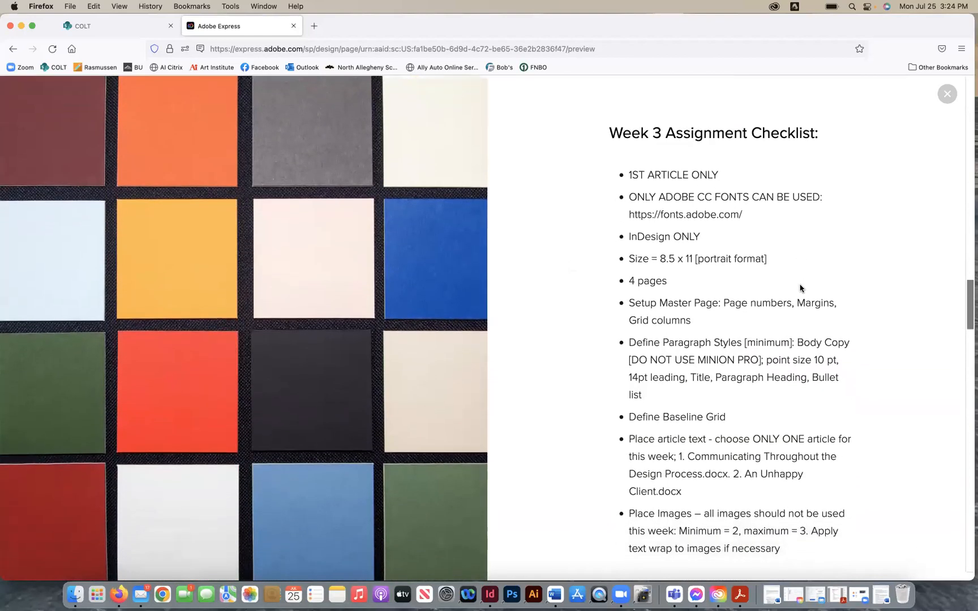
{"action": "scroll", "scroll_direction": "down", "scroll_amount": 3}
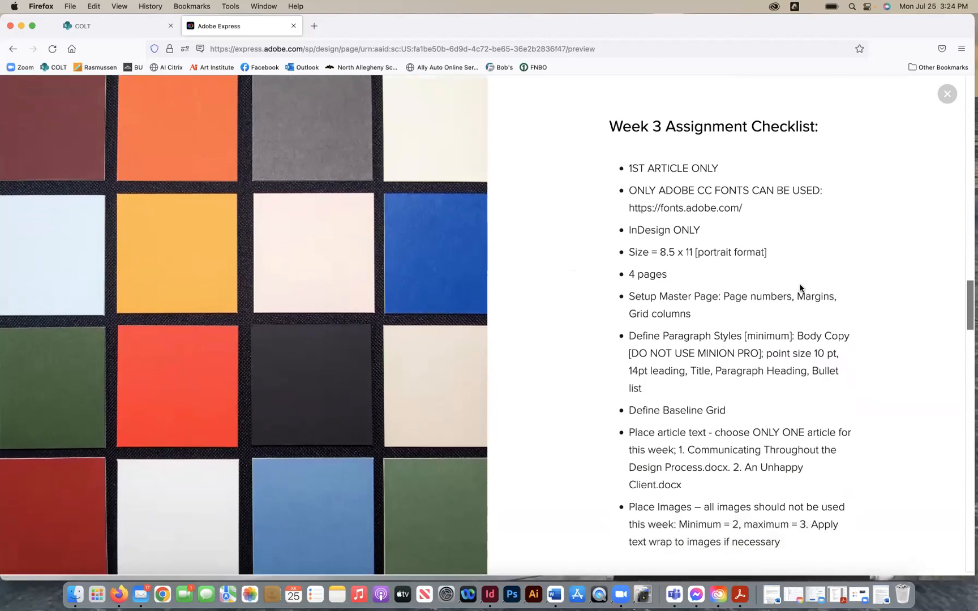
{"action": "scroll", "scroll_direction": "up", "scroll_amount": 3}
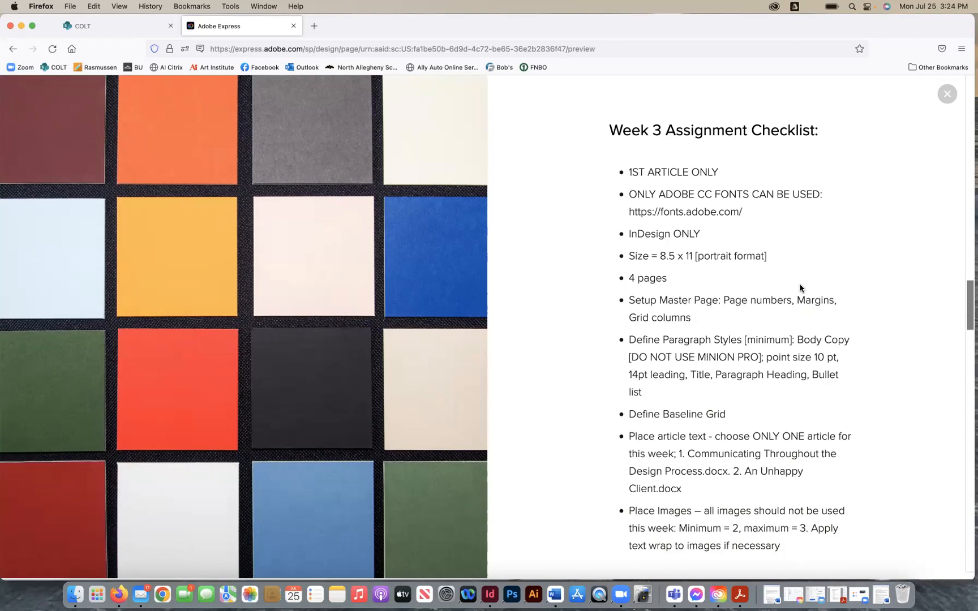
{"action": "mouse_move", "coordinate": [160, 100]}
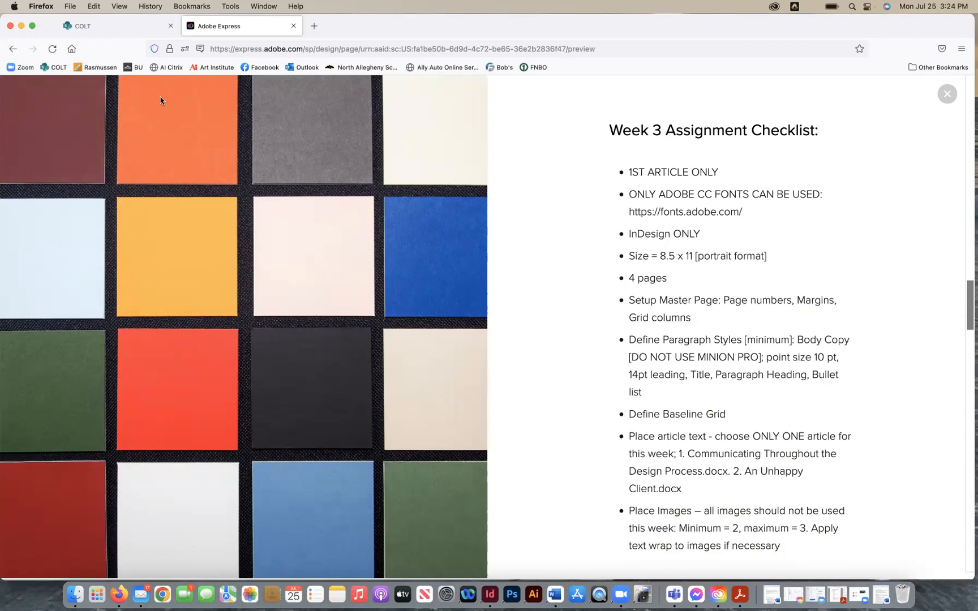
Switch to the D2L tab showing the Module 3 Newsletter Design page.
{"action": "left_click", "coordinate": [511, 593]}
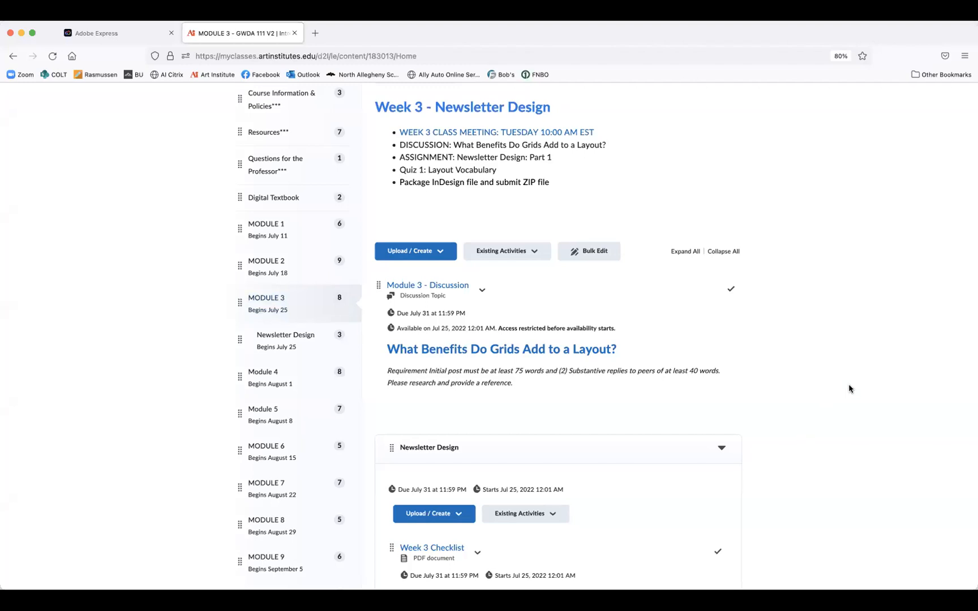
View Module 3 as a student, showing 4 of 6 topics complete (66.67%).
{"action": "scroll", "scroll_direction": "up", "scroll_amount": 3}
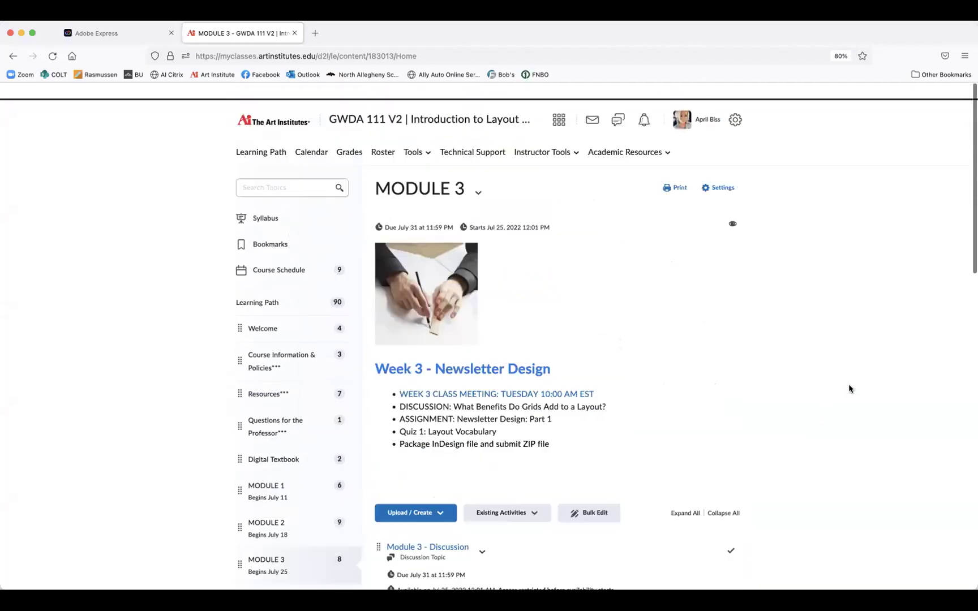
{"action": "left_click", "coordinate": [707, 120]}
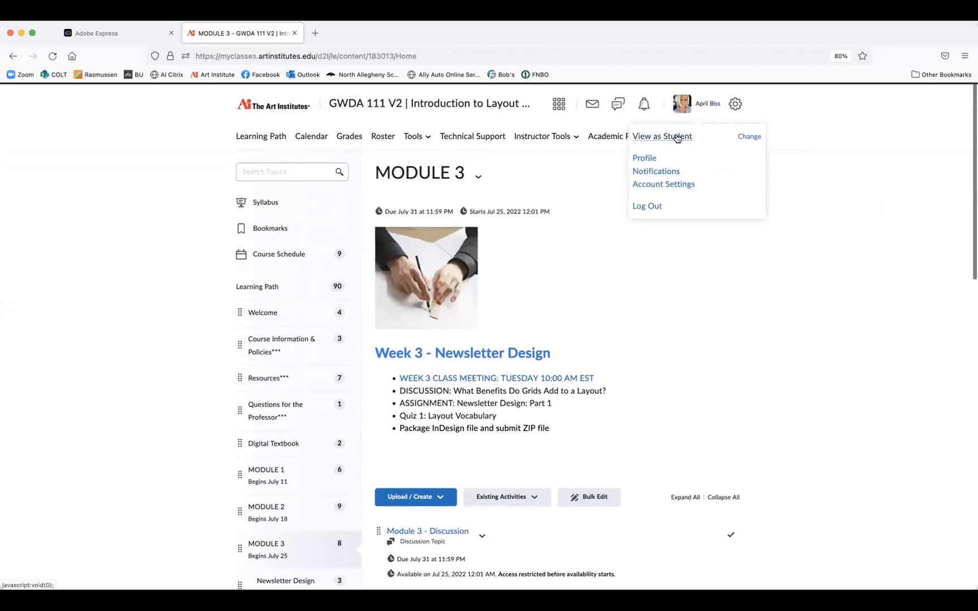
{"action": "left_click", "coordinate": [660, 135]}
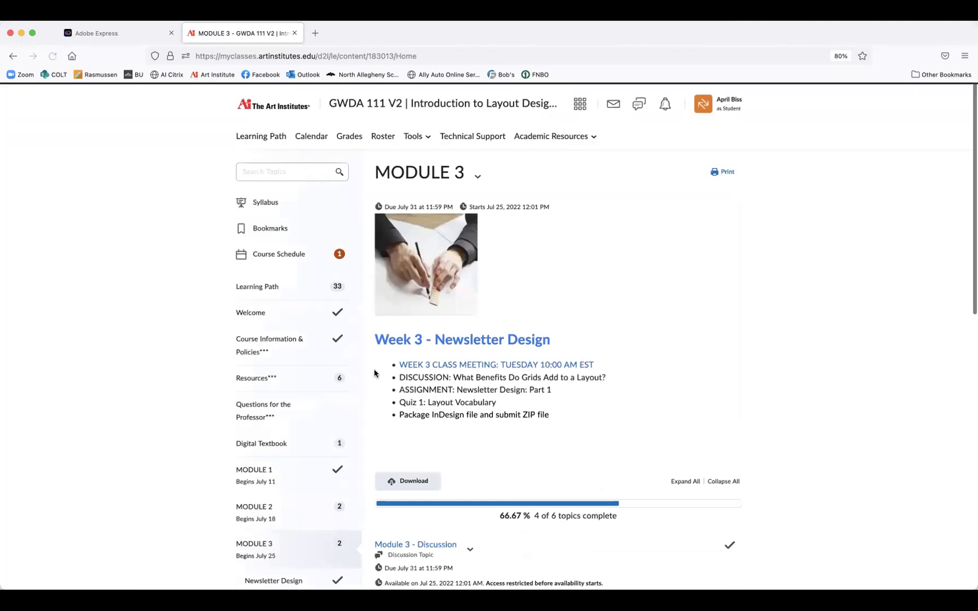
{"action": "mouse_move", "coordinate": [478, 161]}
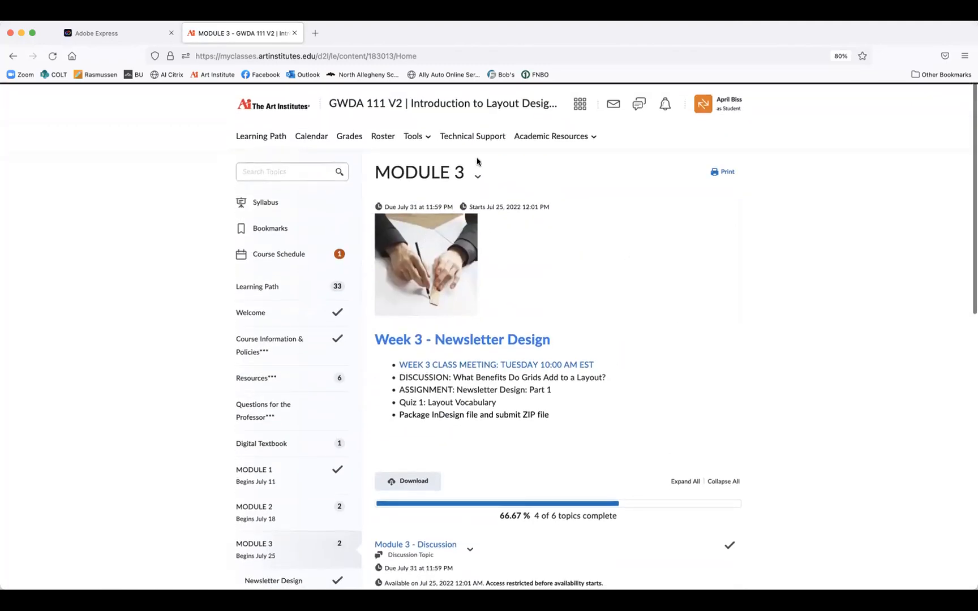
{"action": "mouse_move", "coordinate": [444, 365]}
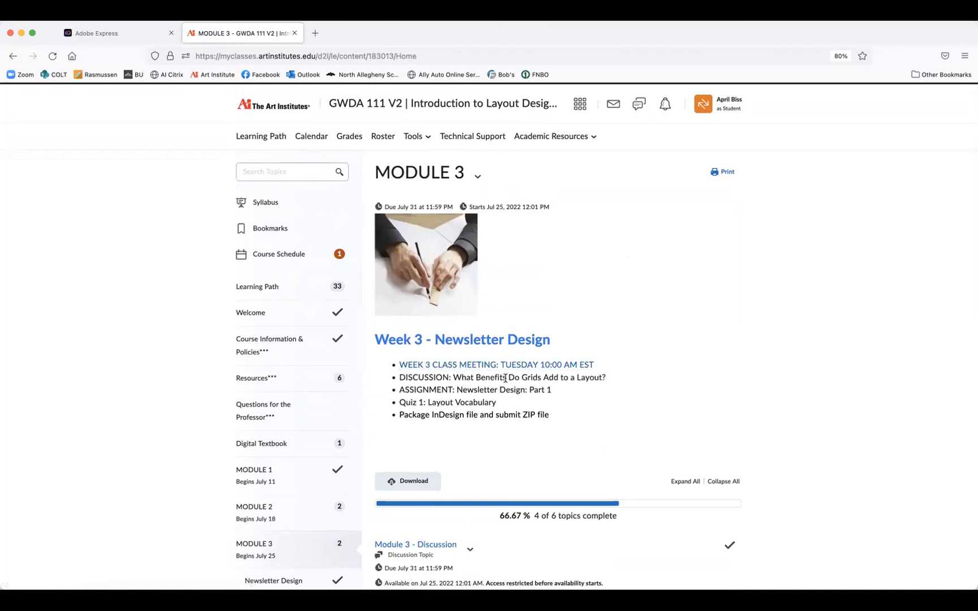
{"action": "scroll", "scroll_direction": "down", "scroll_amount": 3}
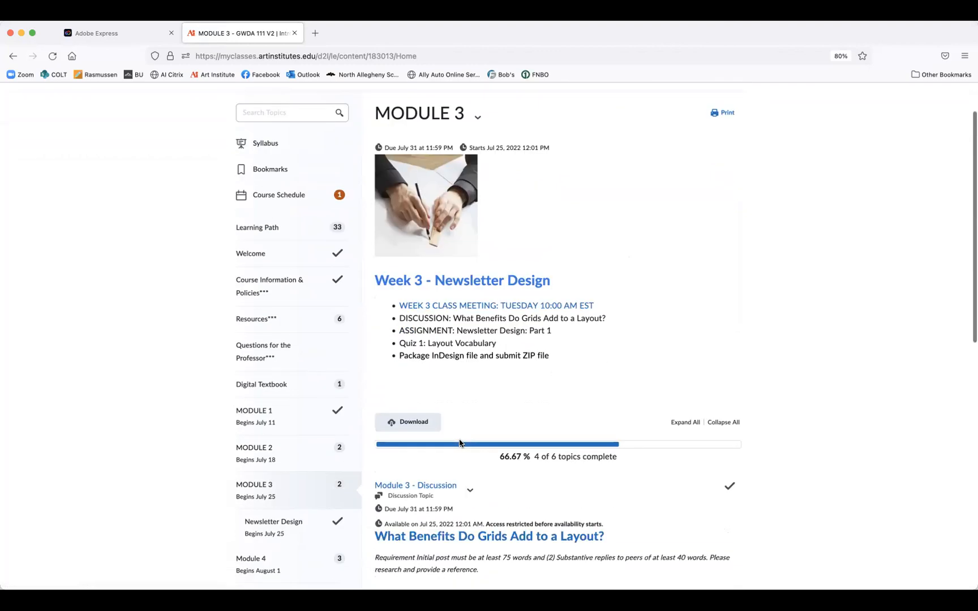
{"action": "scroll", "scroll_direction": "down", "scroll_amount": 3}
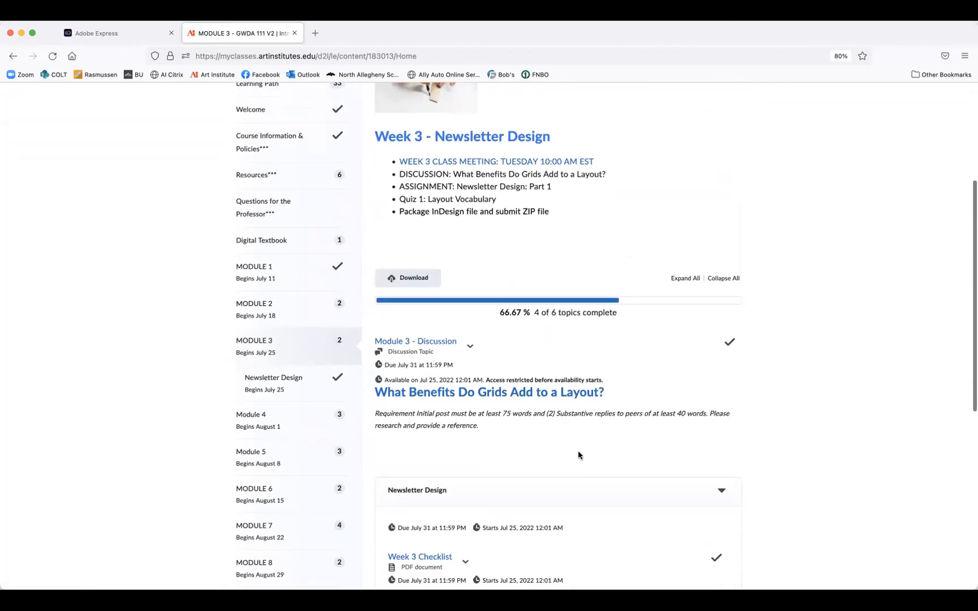
{"action": "scroll", "scroll_direction": "down", "scroll_amount": 3}
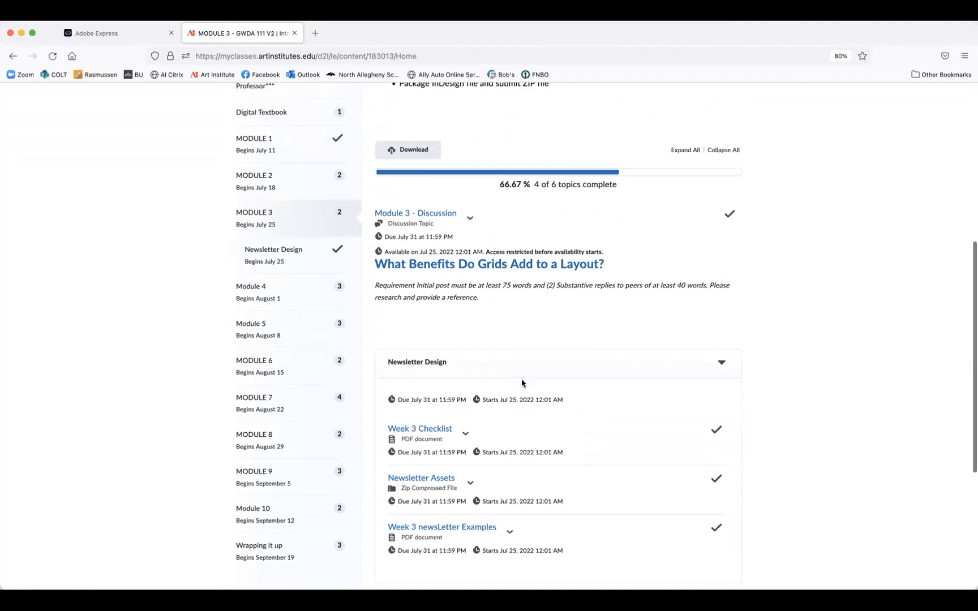
{"action": "scroll", "scroll_direction": "down", "scroll_amount": 3}
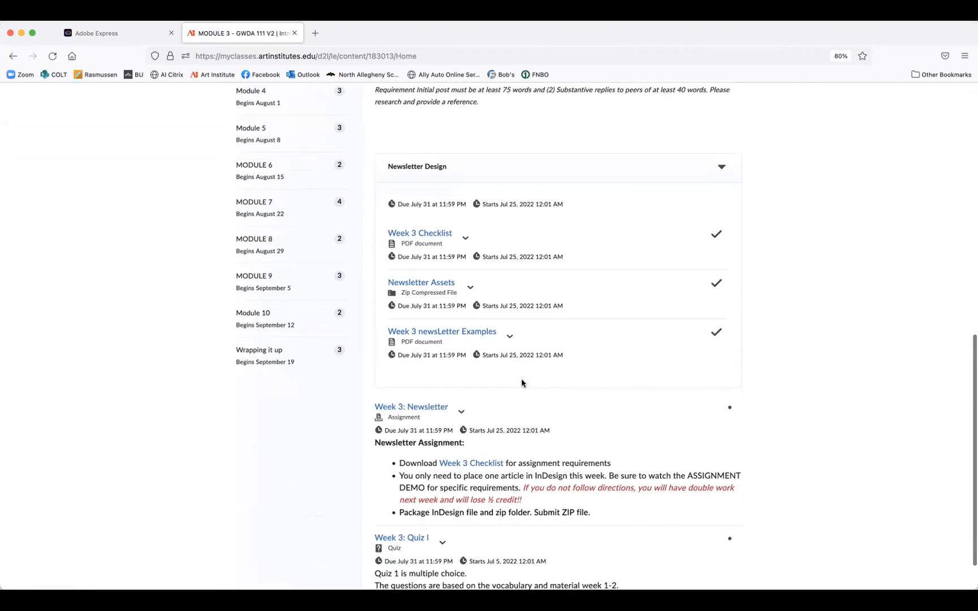
{"action": "scroll", "scroll_direction": "down", "scroll_amount": 3}
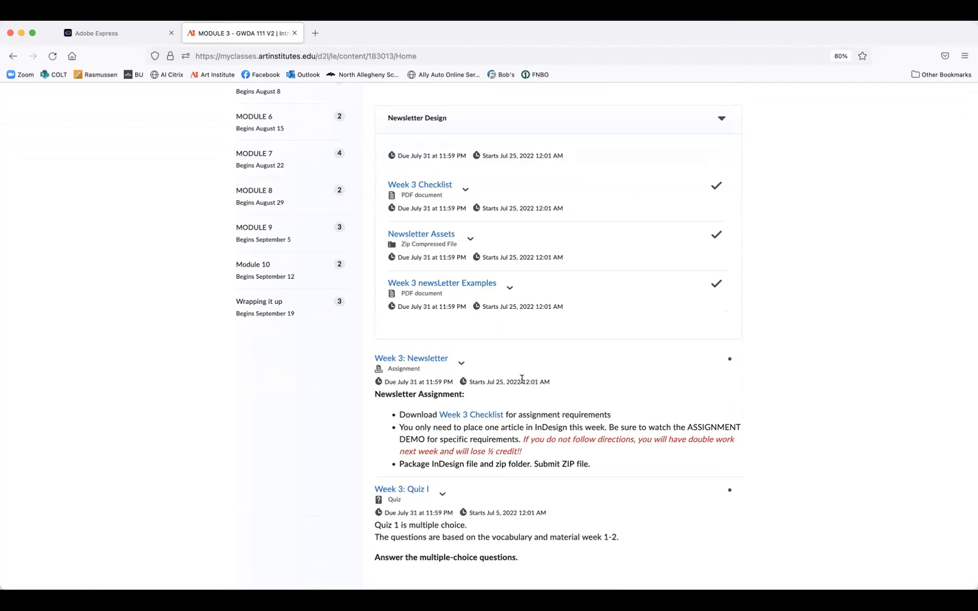
{"action": "mouse_move", "coordinate": [402, 489]}
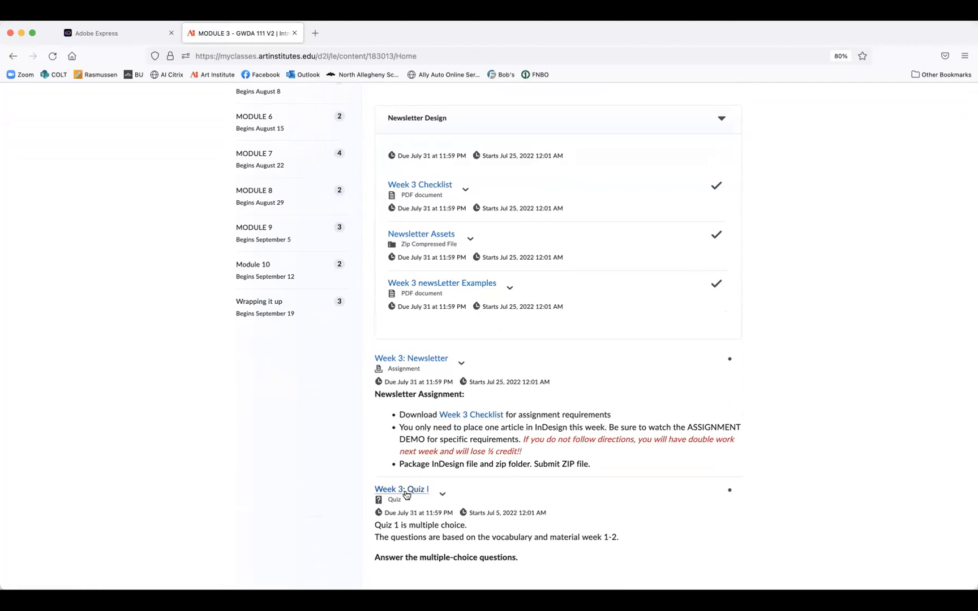
{"action": "mouse_move", "coordinate": [430, 416]}
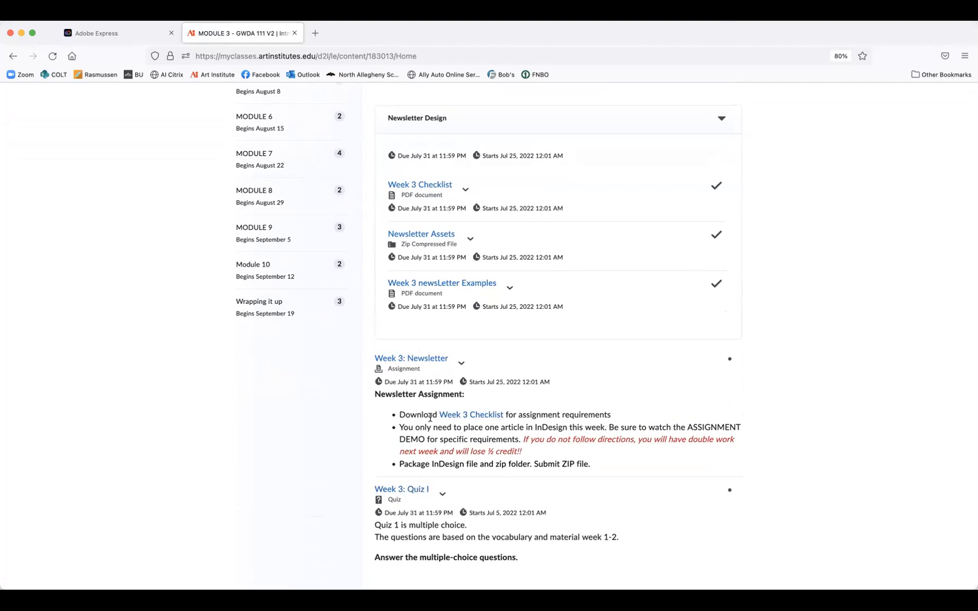
{"action": "mouse_move", "coordinate": [402, 490]}
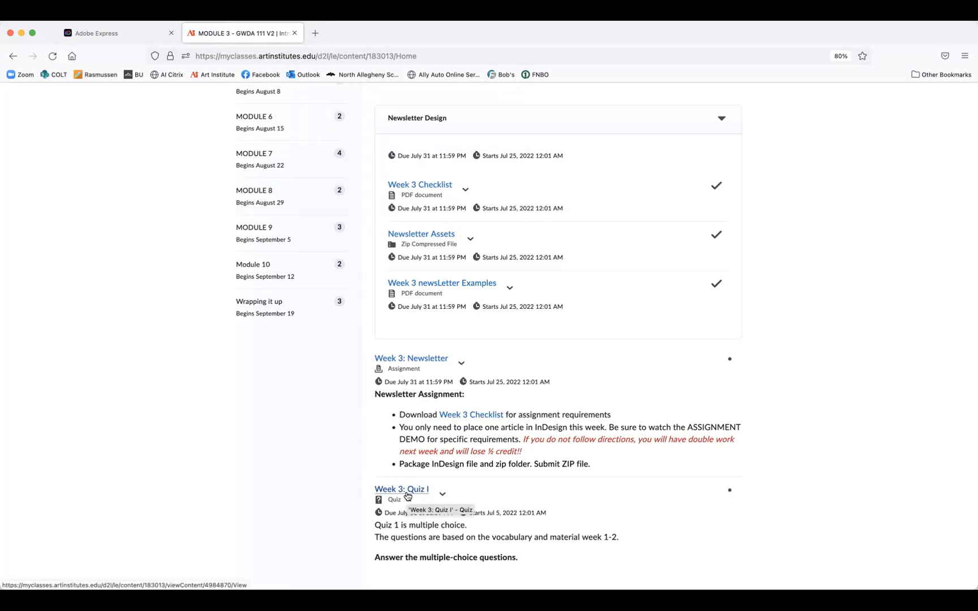
{"action": "mouse_move", "coordinate": [776, 531]}
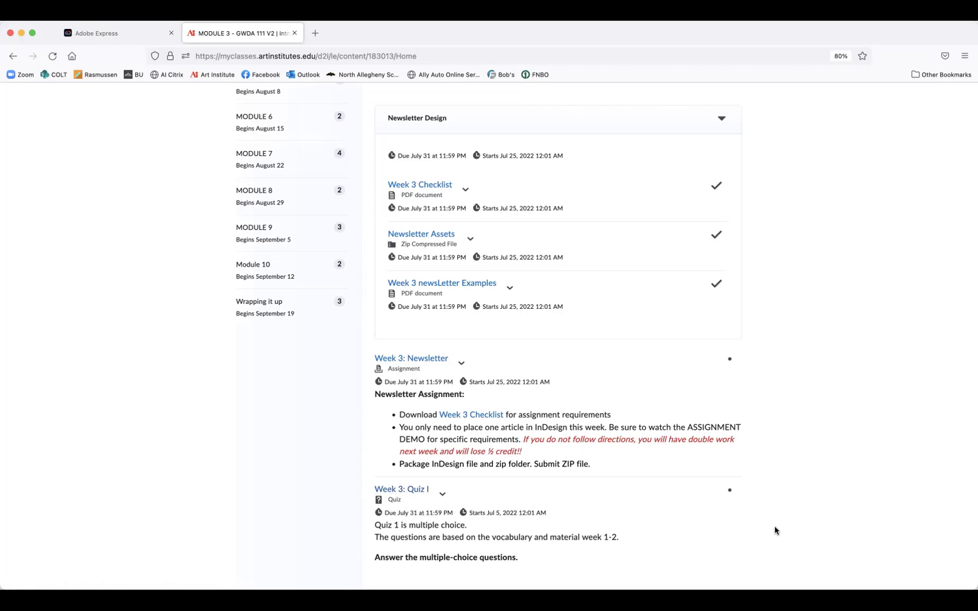
{"action": "mouse_move", "coordinate": [389, 554]}
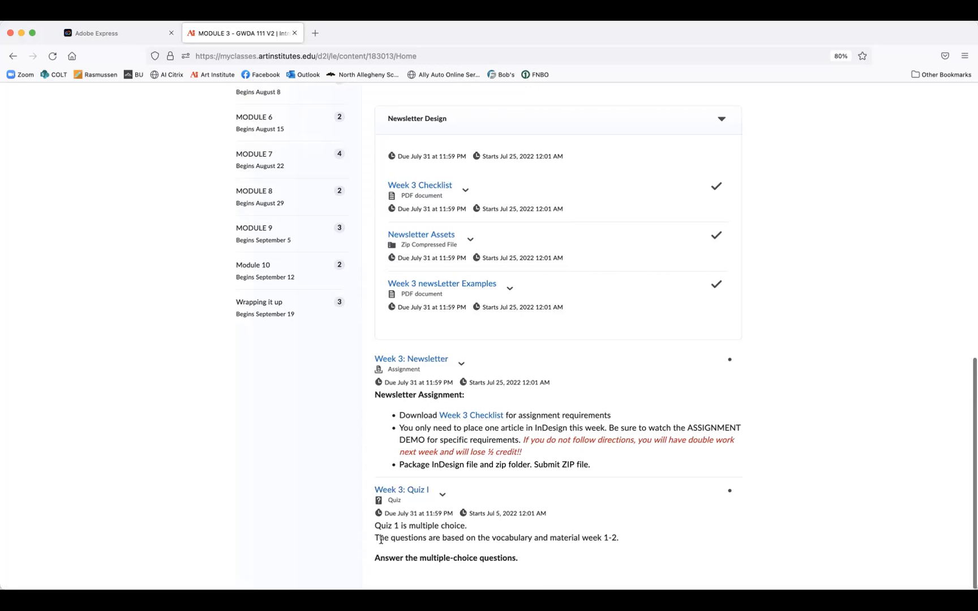
{"action": "scroll", "scroll_direction": "up", "scroll_amount": 3}
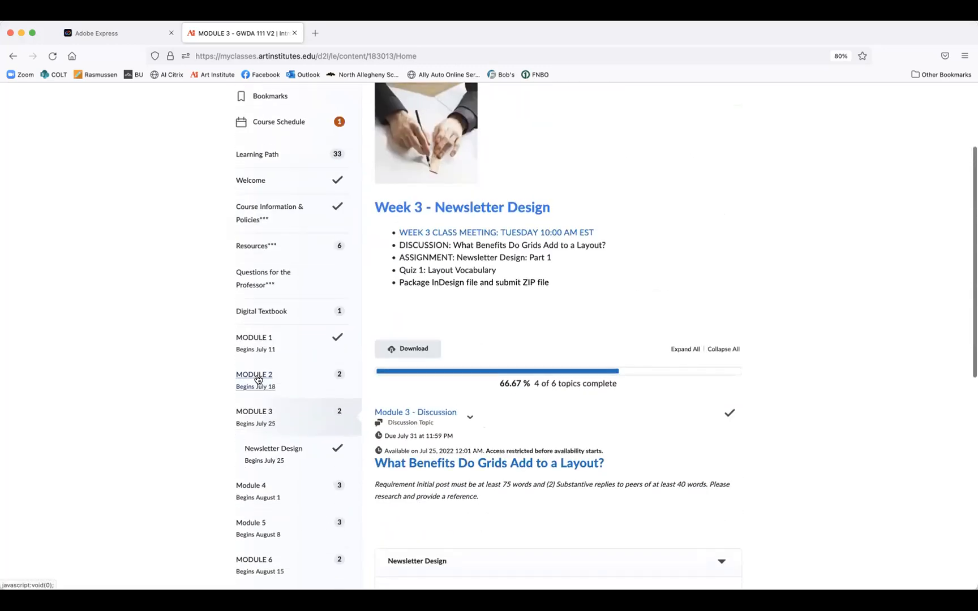
Open the Module 2 page and follow its Quiz 1 - Layout Vocabulary link.
{"action": "left_click", "coordinate": [255, 374]}
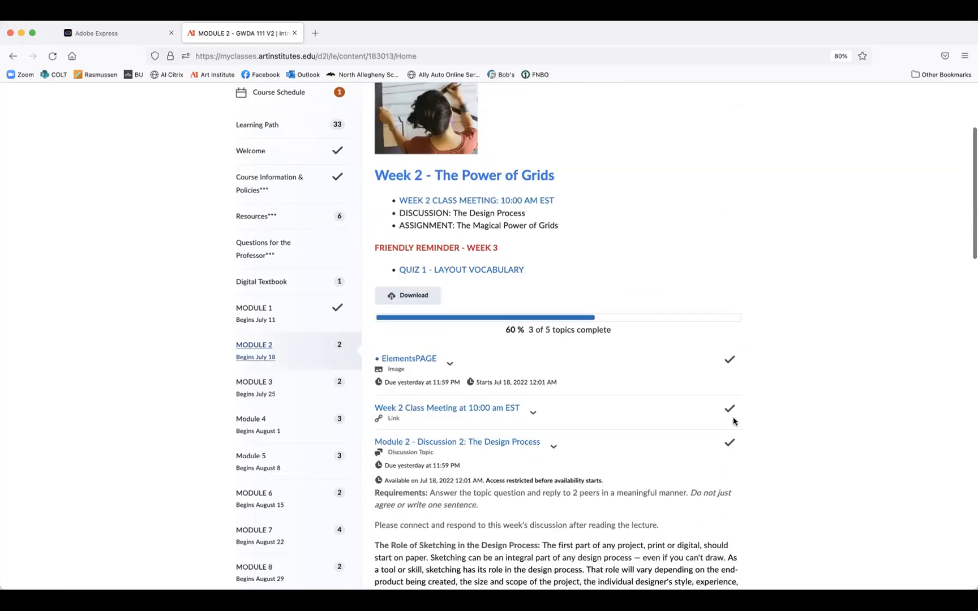
{"action": "scroll", "scroll_direction": "down", "scroll_amount": 3}
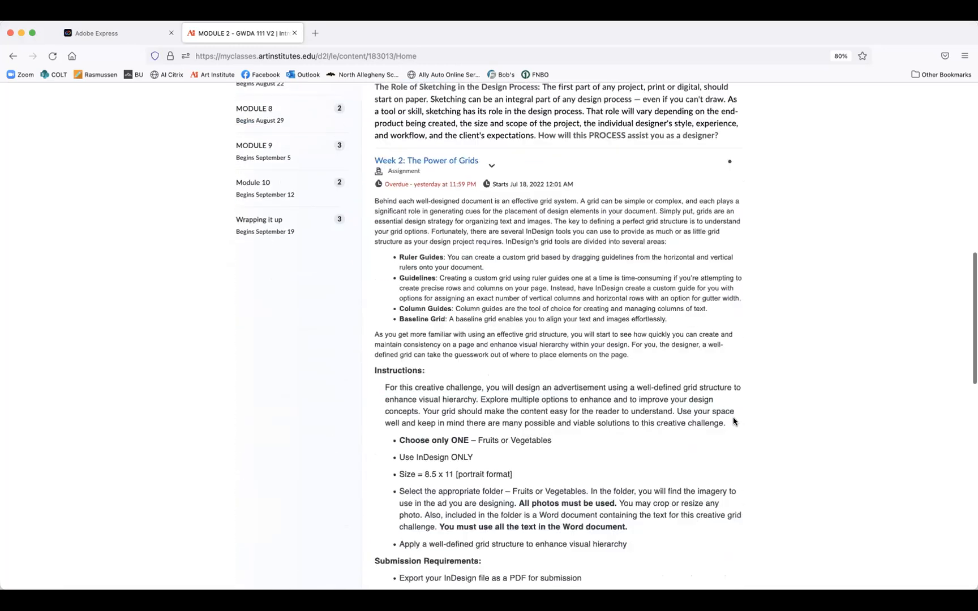
{"action": "scroll", "scroll_direction": "up", "scroll_amount": 3}
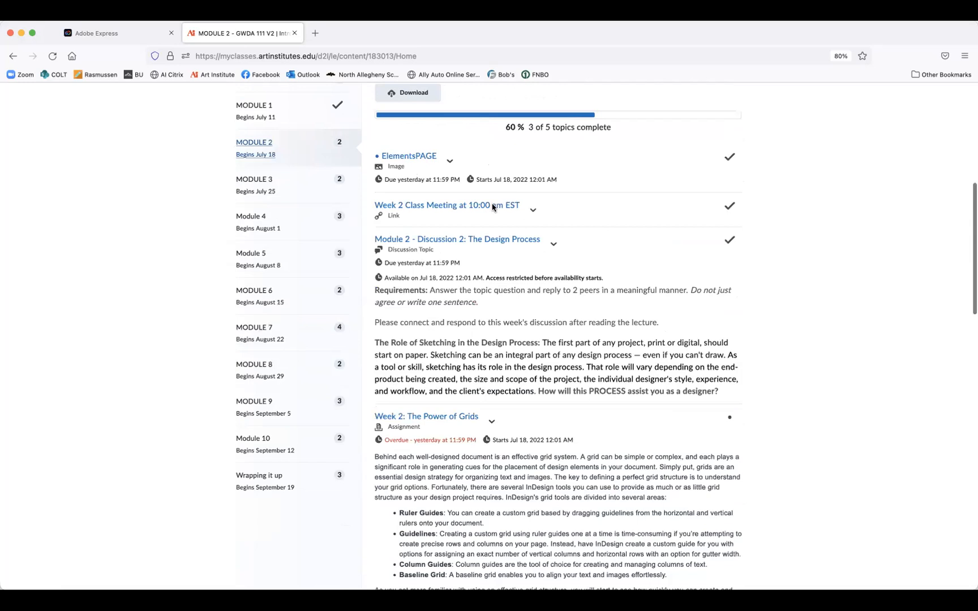
{"action": "scroll", "scroll_direction": "up", "scroll_amount": 3}
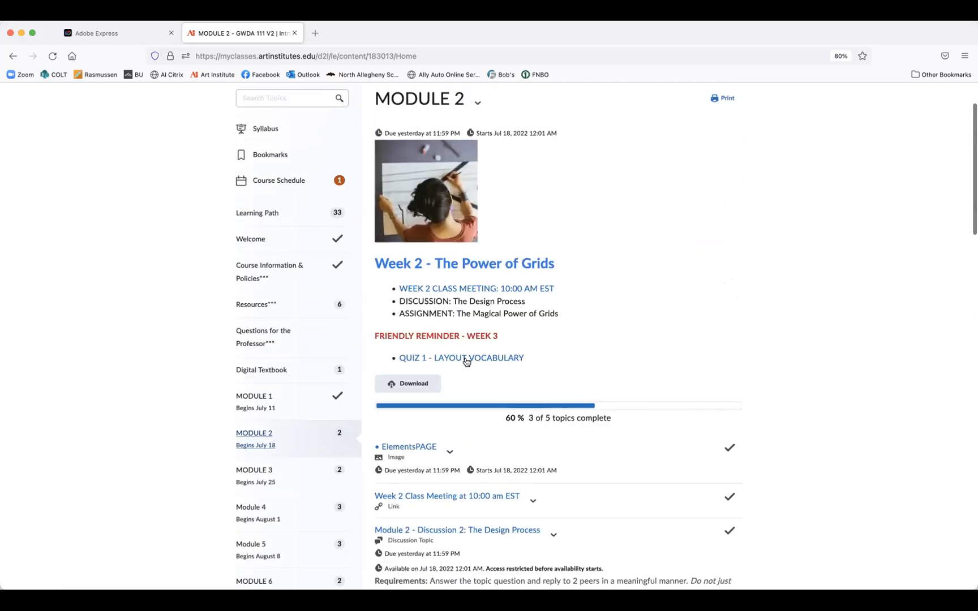
{"action": "left_click", "coordinate": [461, 357]}
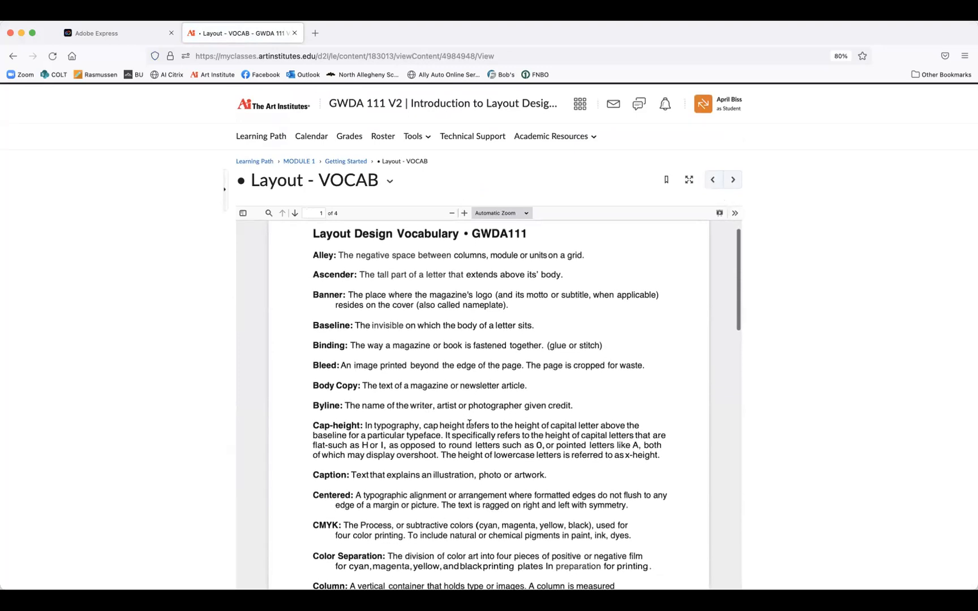
Read all four vocabulary pages to the x-height terms, then return to page one.
{"action": "scroll", "scroll_direction": "down", "scroll_amount": 3}
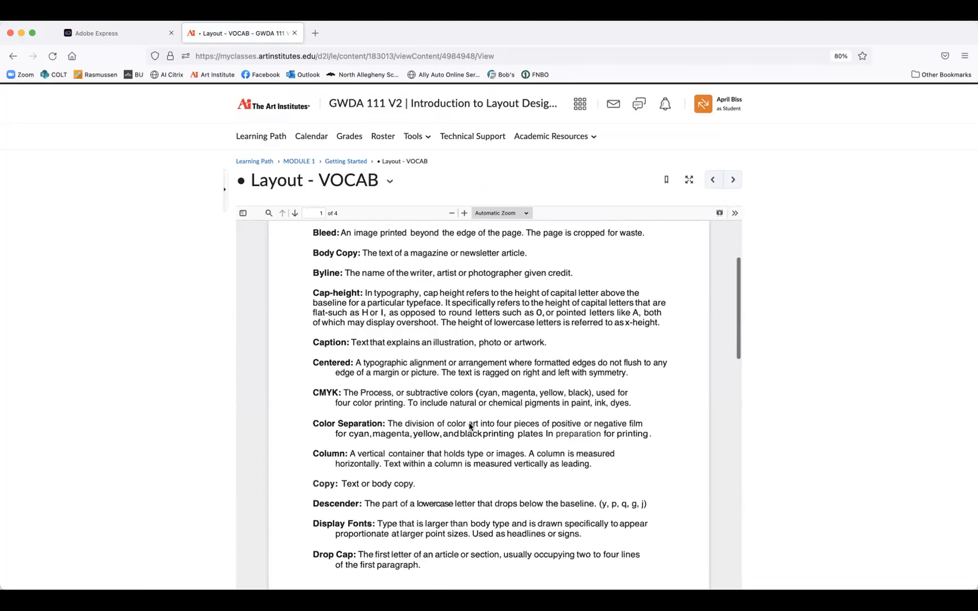
{"action": "scroll", "scroll_direction": "down", "scroll_amount": 3}
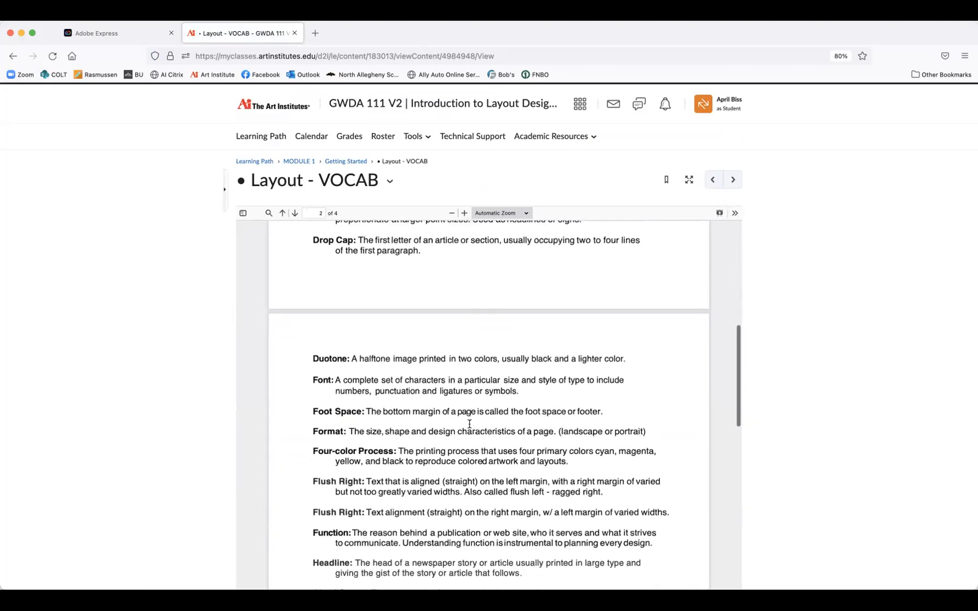
{"action": "scroll", "scroll_direction": "down", "scroll_amount": 3}
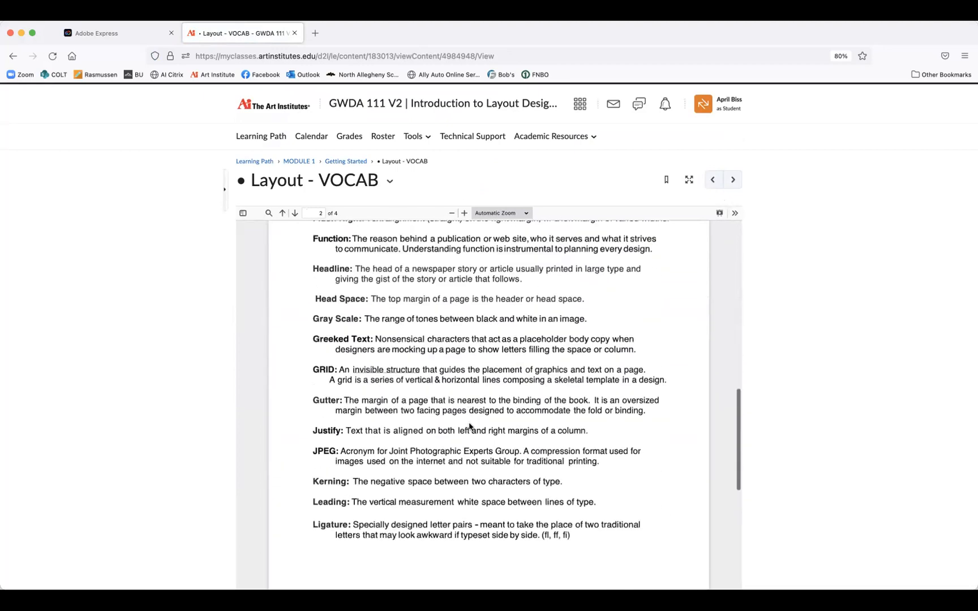
{"action": "scroll", "scroll_direction": "down", "scroll_amount": 3}
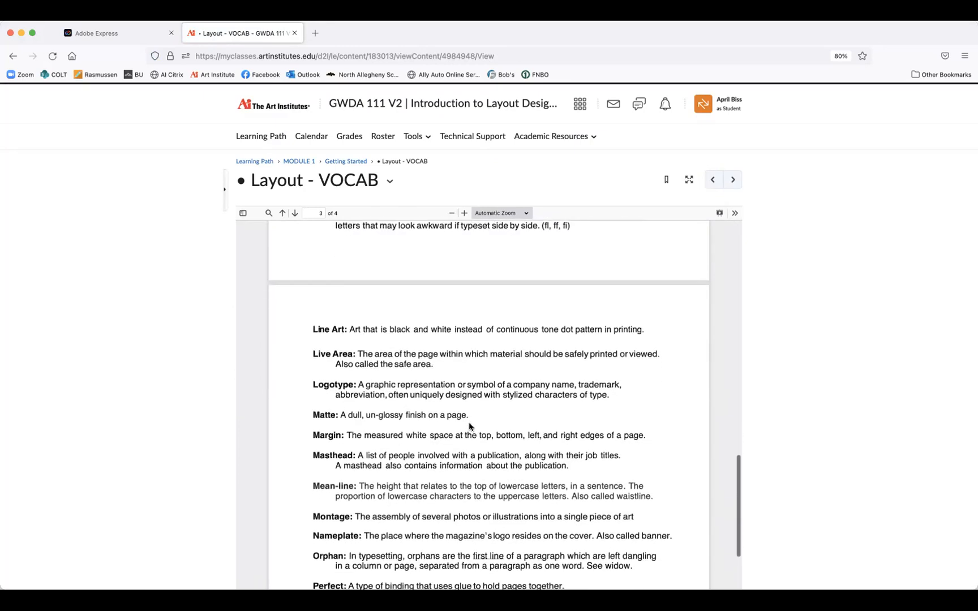
{"action": "scroll", "scroll_direction": "down", "scroll_amount": 3}
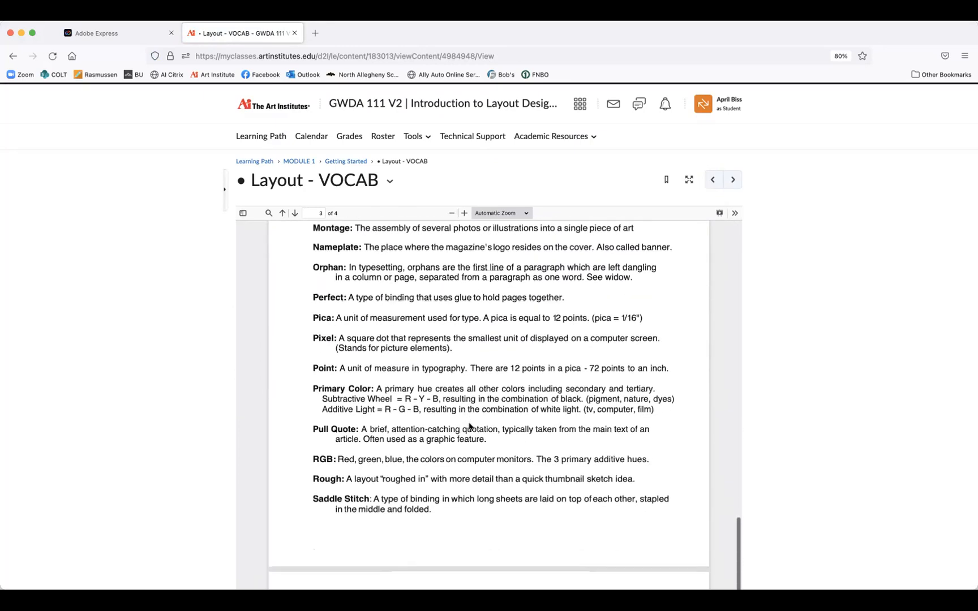
{"action": "scroll", "scroll_direction": "down", "scroll_amount": 3}
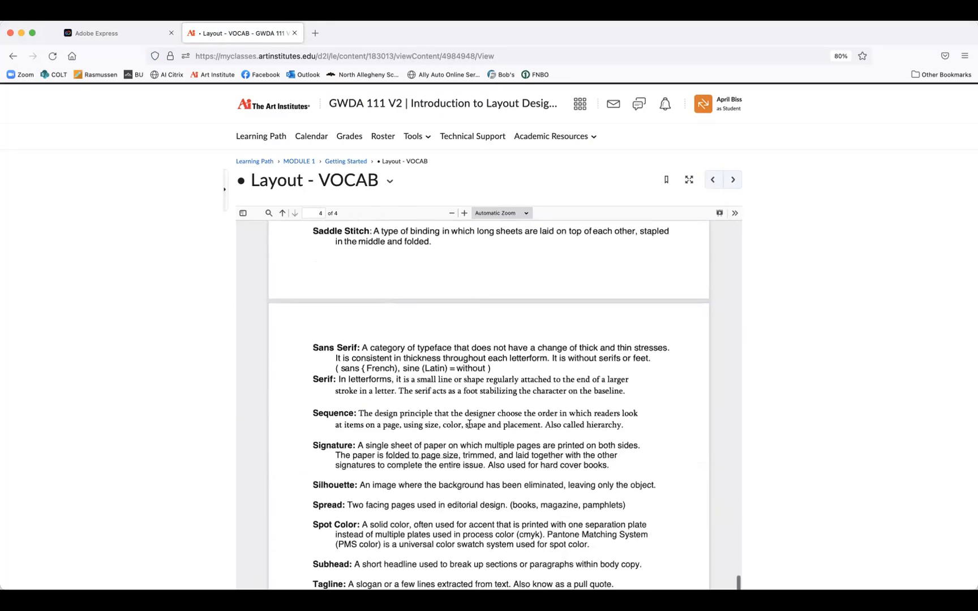
{"action": "scroll", "scroll_direction": "down", "scroll_amount": 3}
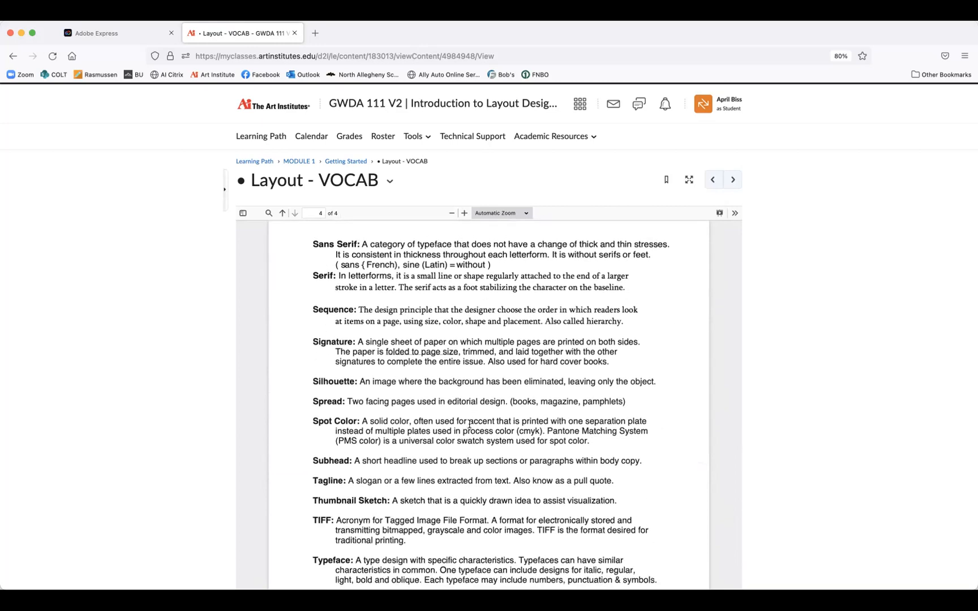
{"action": "scroll", "scroll_direction": "down", "scroll_amount": 3}
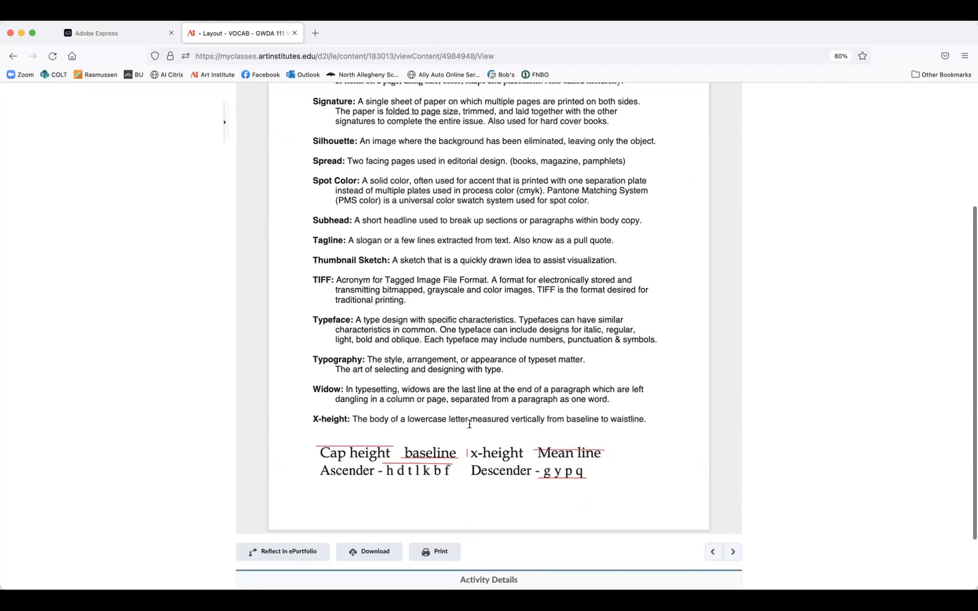
{"action": "scroll", "scroll_direction": "up", "scroll_amount": 3}
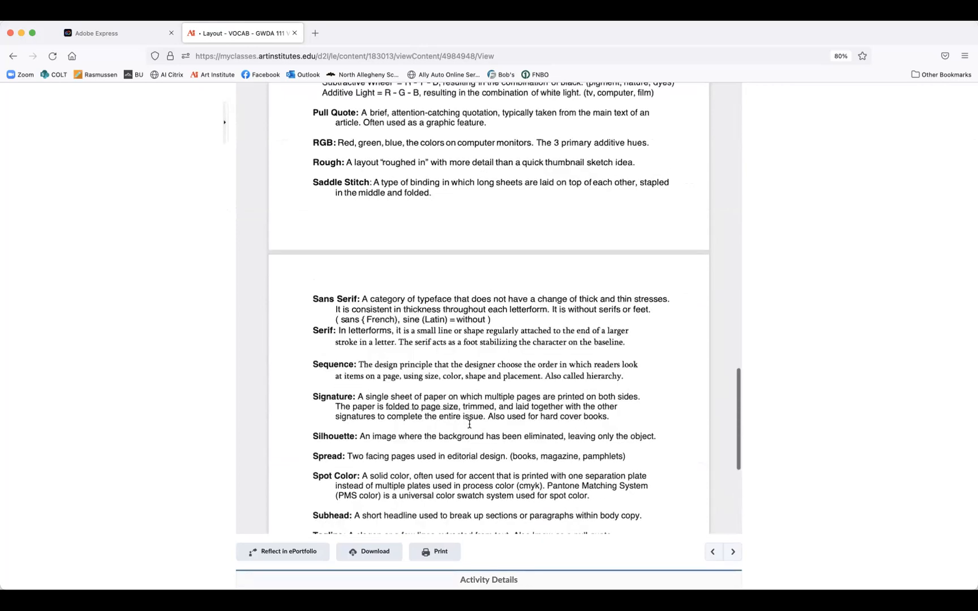
{"action": "scroll", "scroll_direction": "up", "scroll_amount": 3}
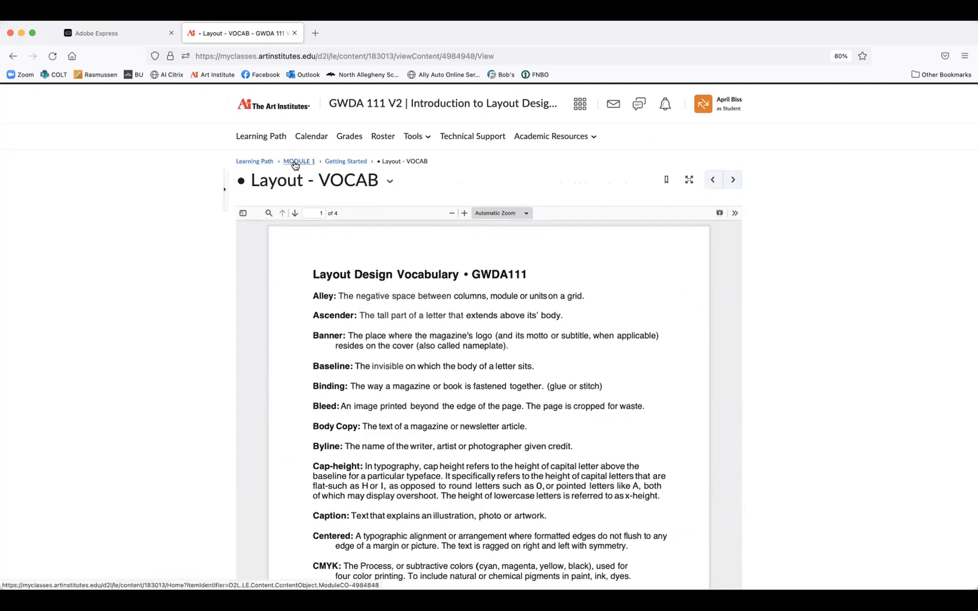
{"action": "mouse_move", "coordinate": [514, 401]}
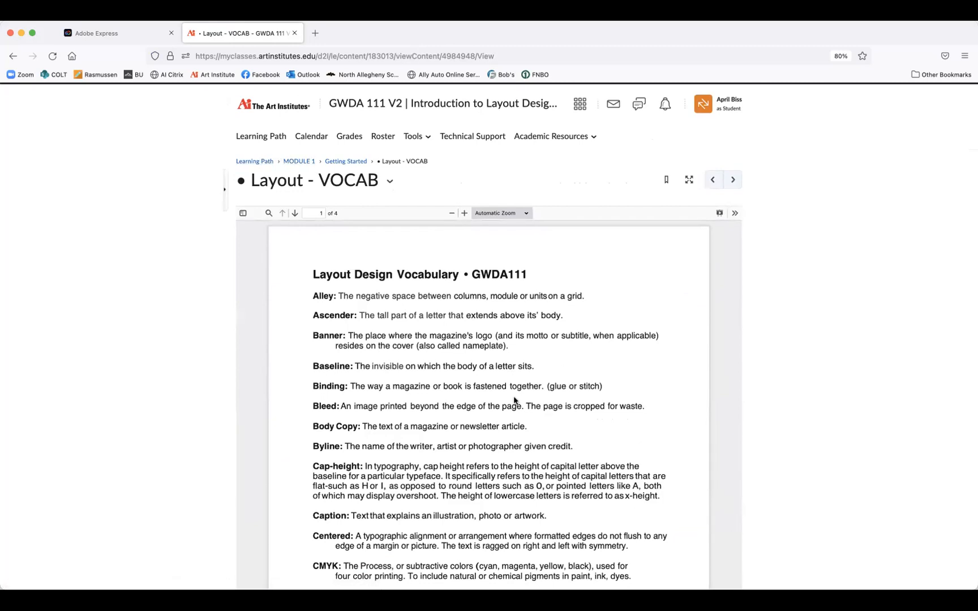